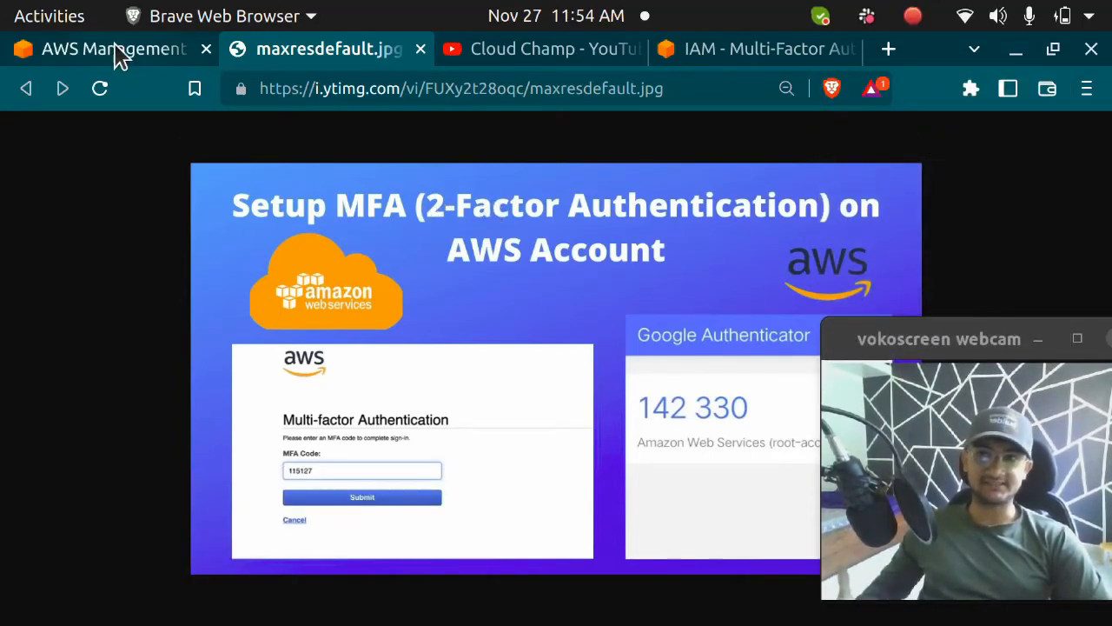
- Switch to the Console Home tab, then view the IAM MFA overview documentation page
left_click(113, 49)
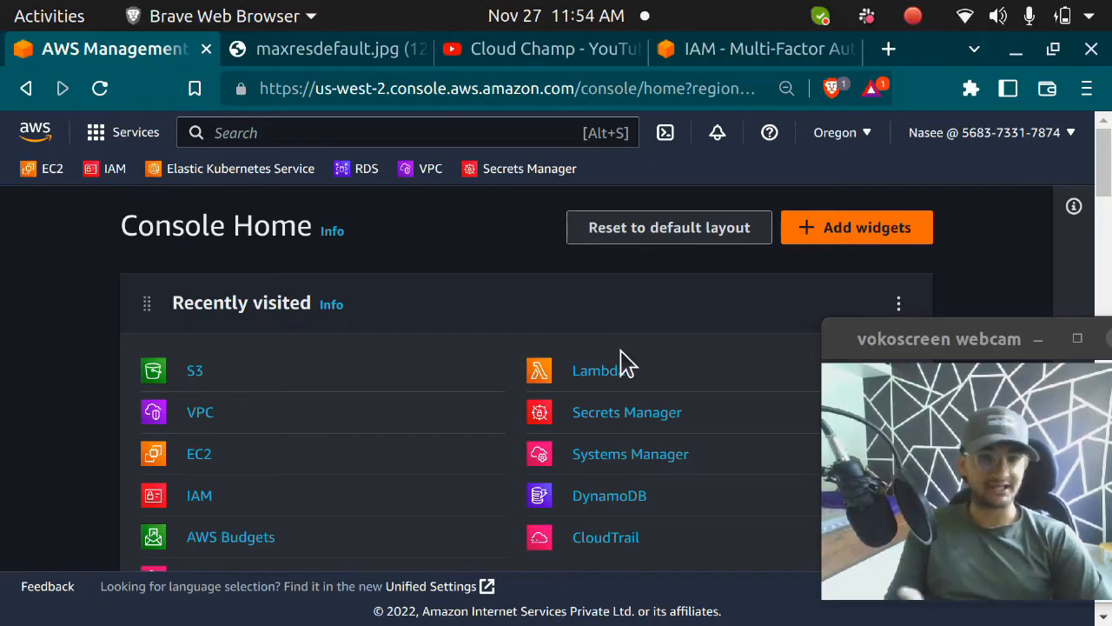
left_click(328, 48)
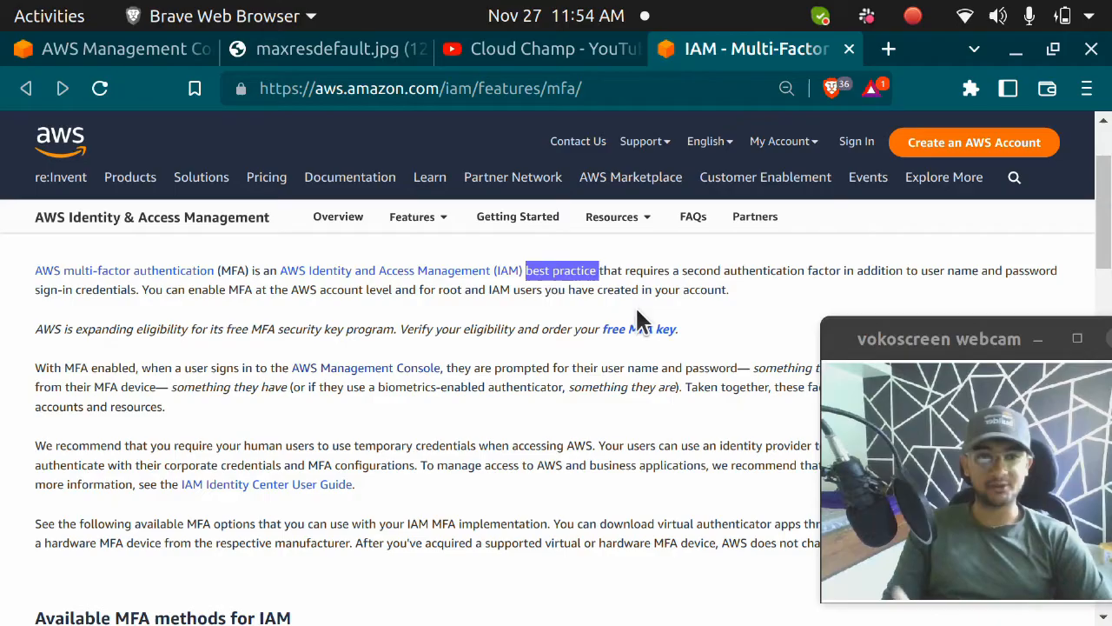
mouse_move(665, 329)
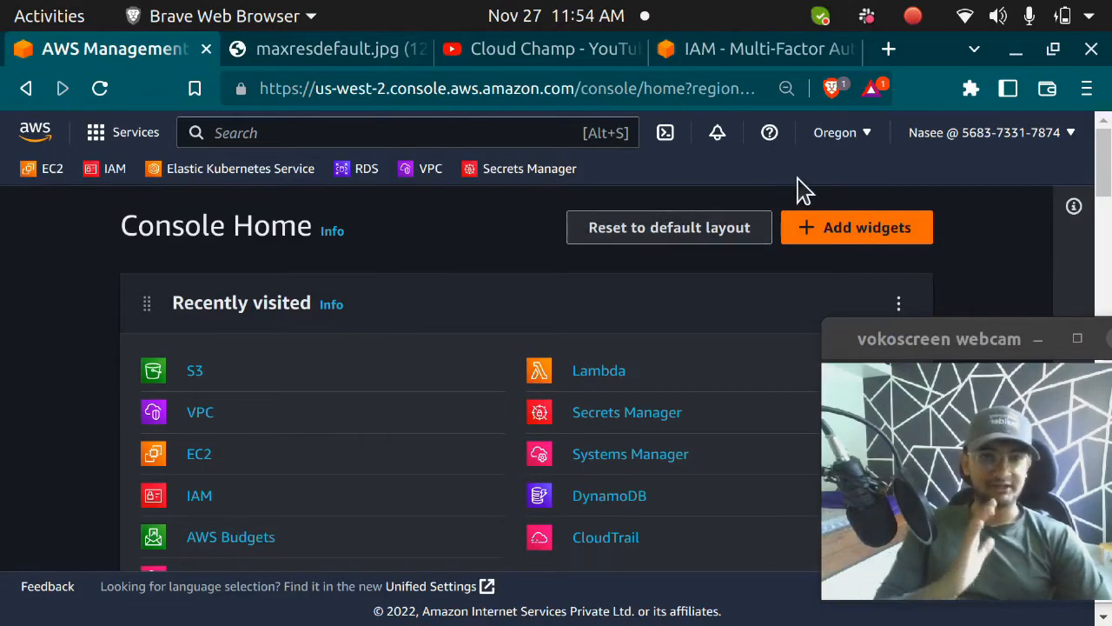
mouse_move(372, 350)
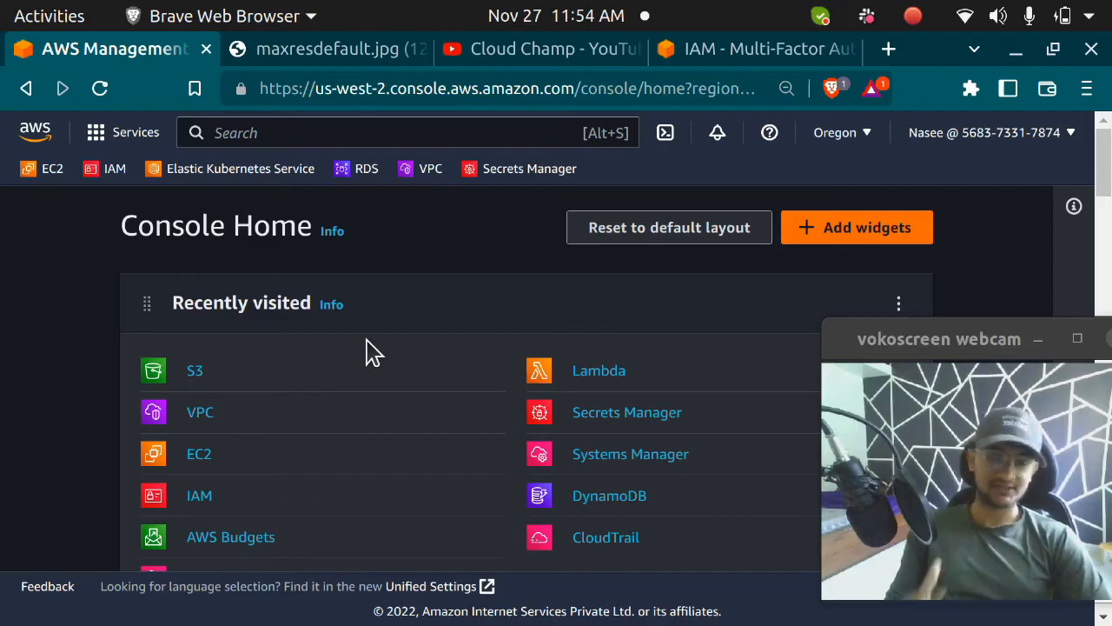
mouse_move(389, 308)
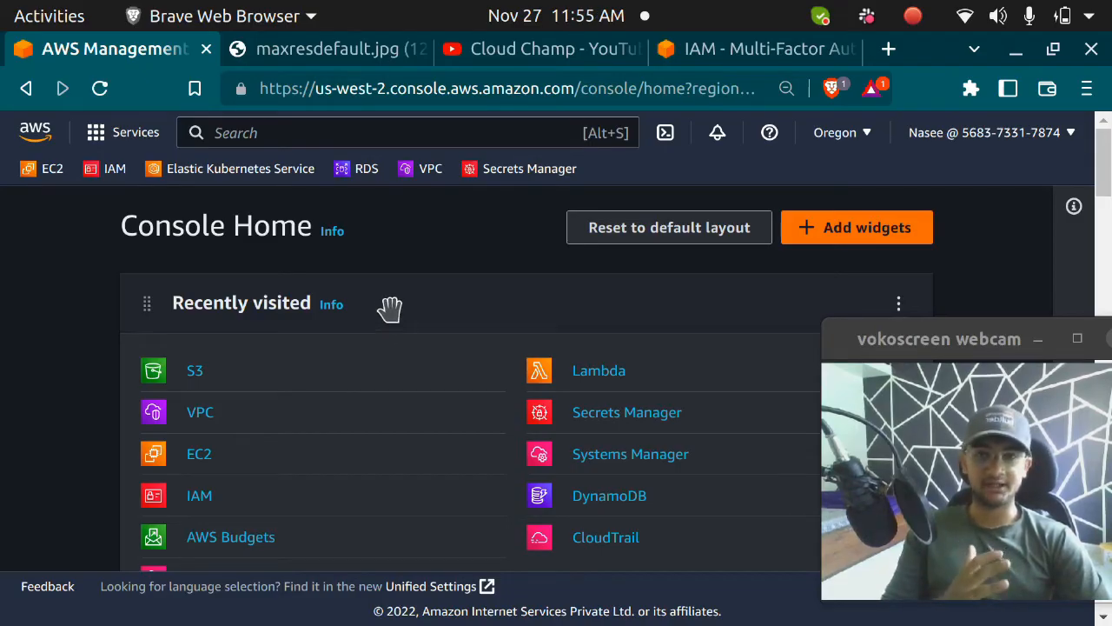
mouse_move(397, 375)
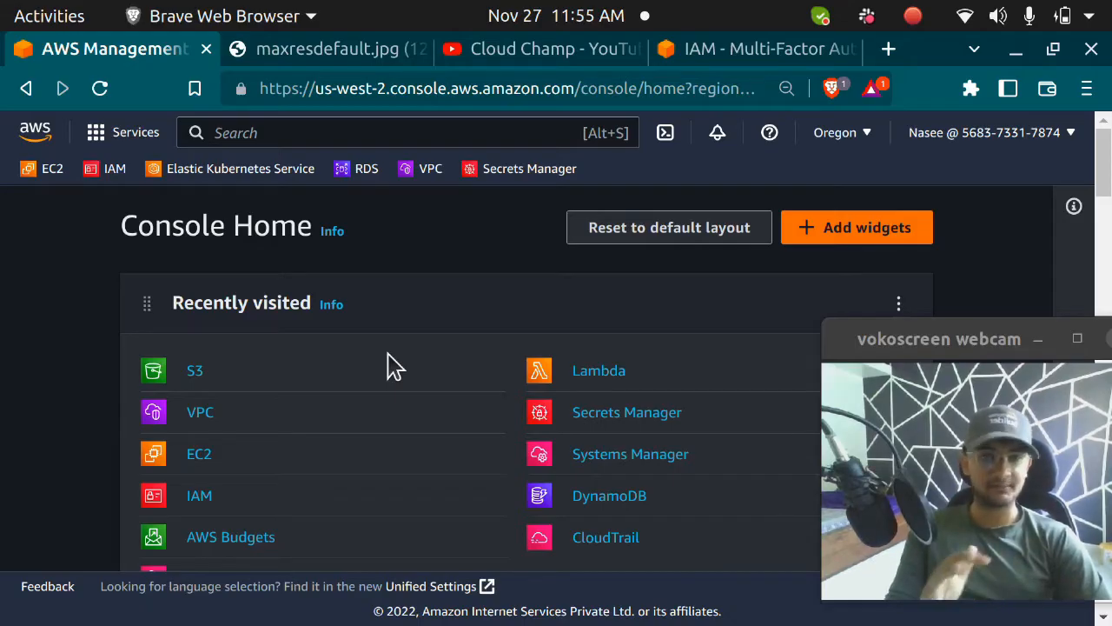
mouse_move(856, 227)
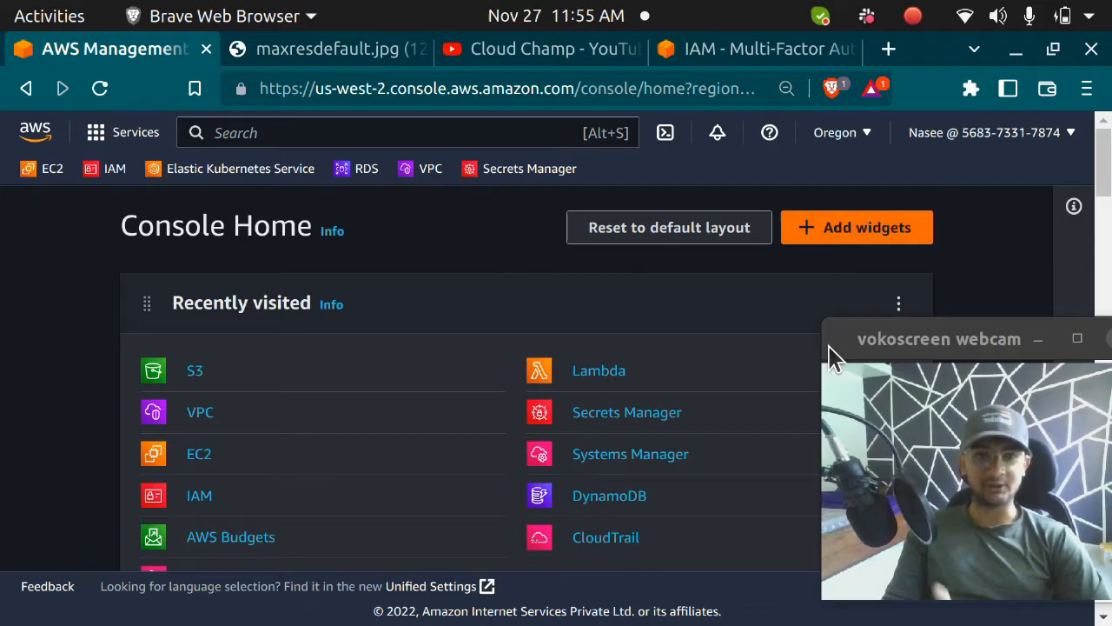
- From the account menu, open Security credentials and scroll to the empty MFA section
left_click(986, 132)
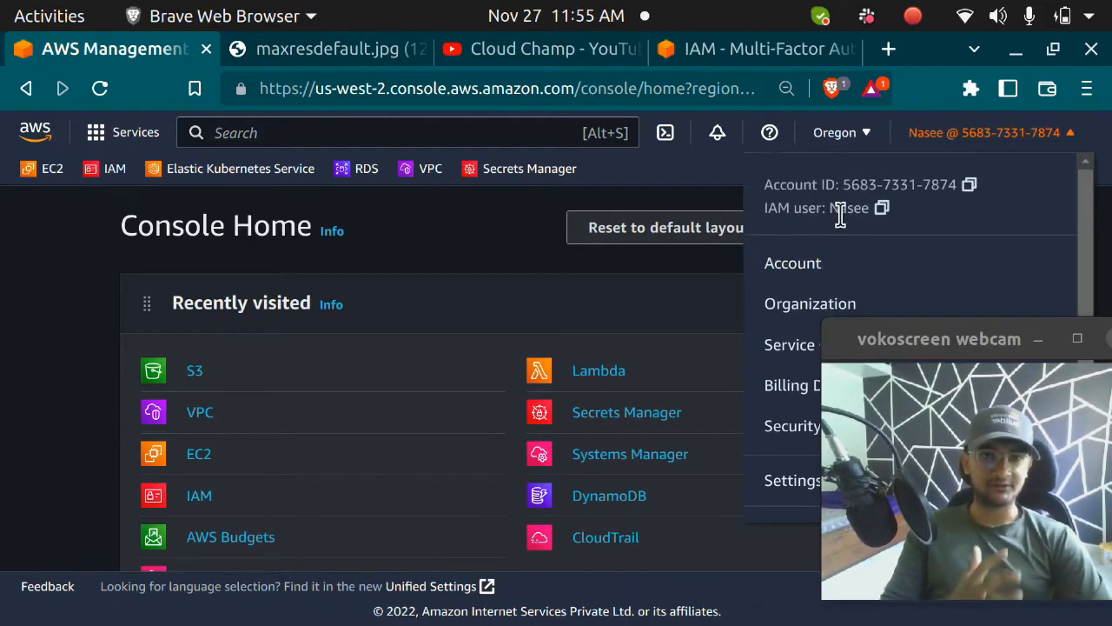
double_click(849, 207)
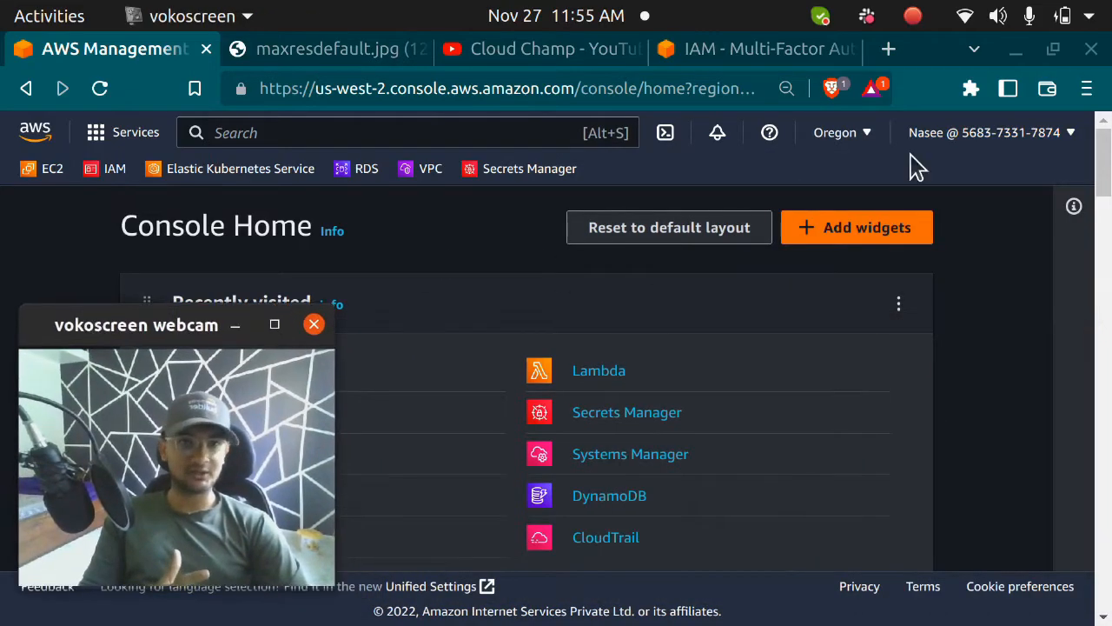
left_click(984, 133)
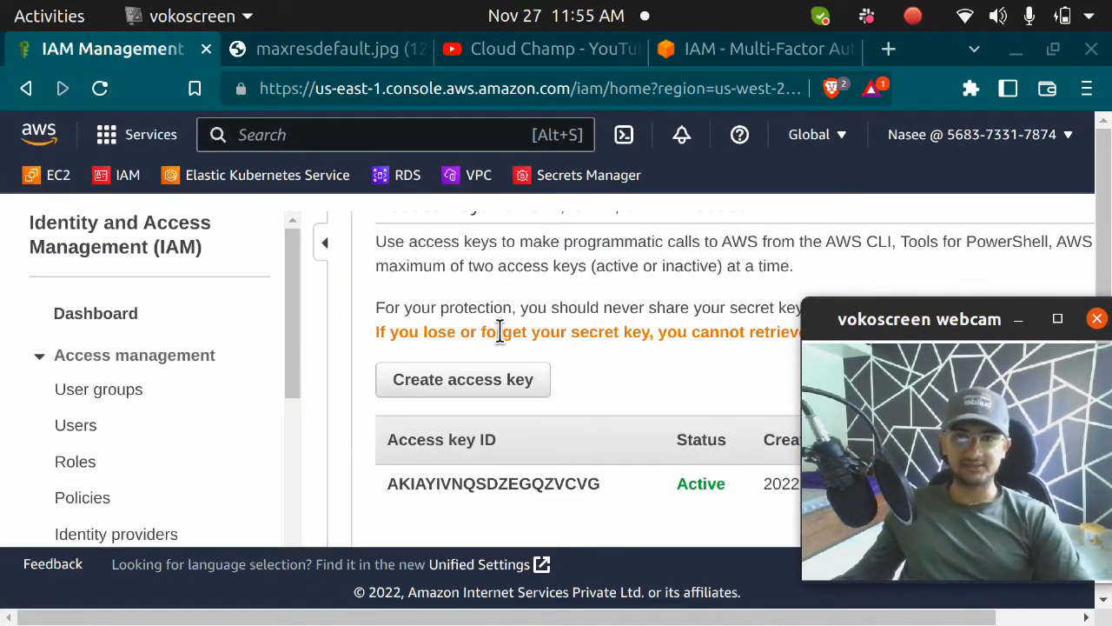
scroll("down", 3)
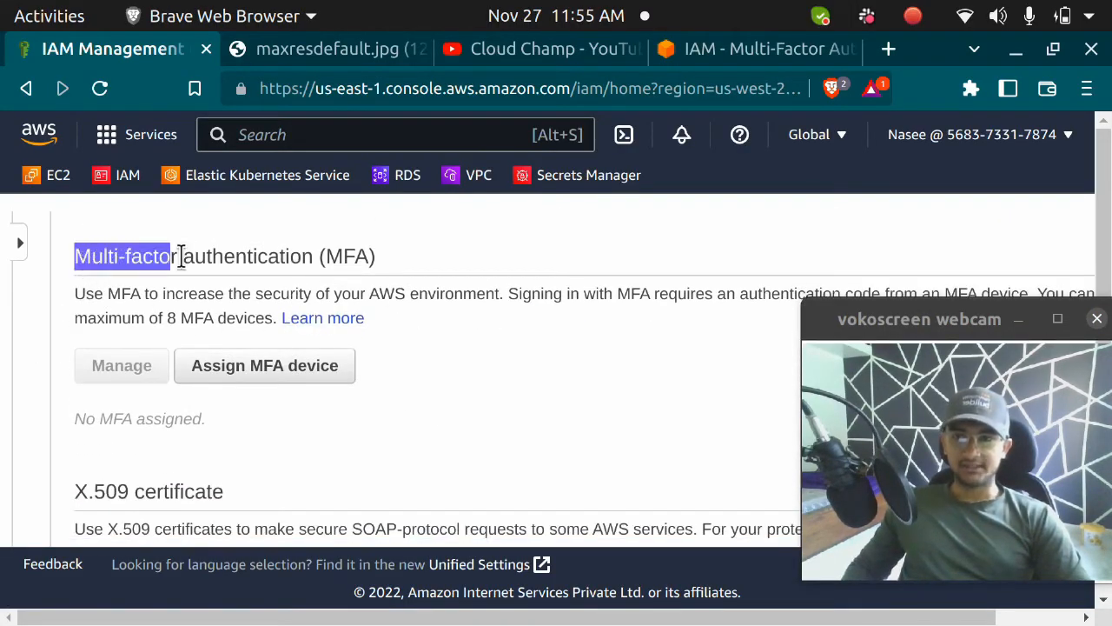
scroll("down", 3)
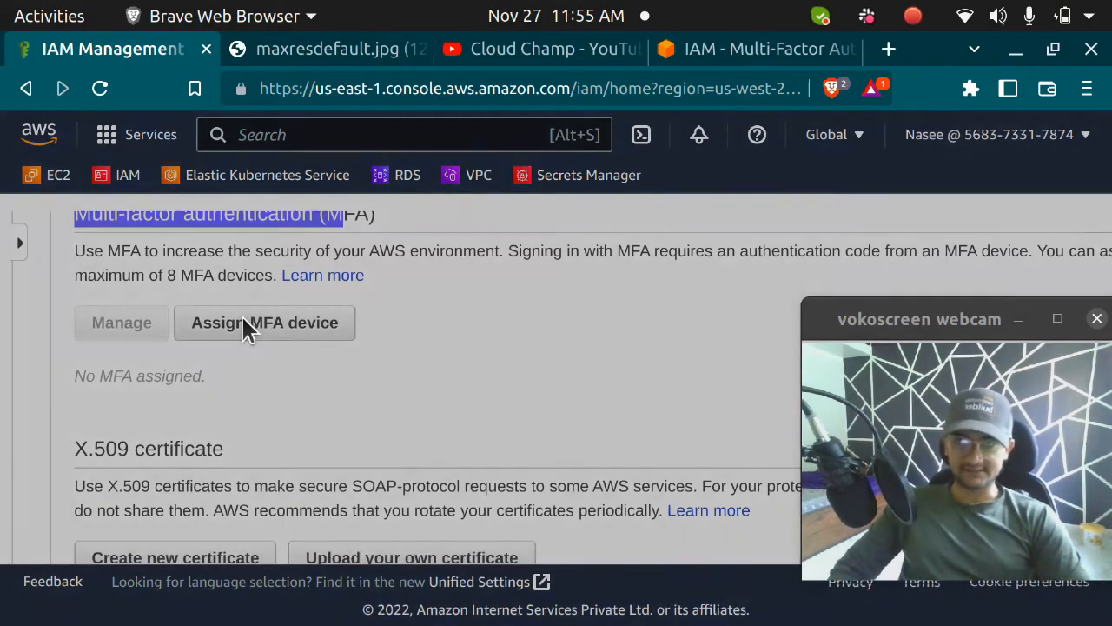
- Start assigning a Virtual MFA device, then search Google for 'google authenticator'
left_click(264, 322)
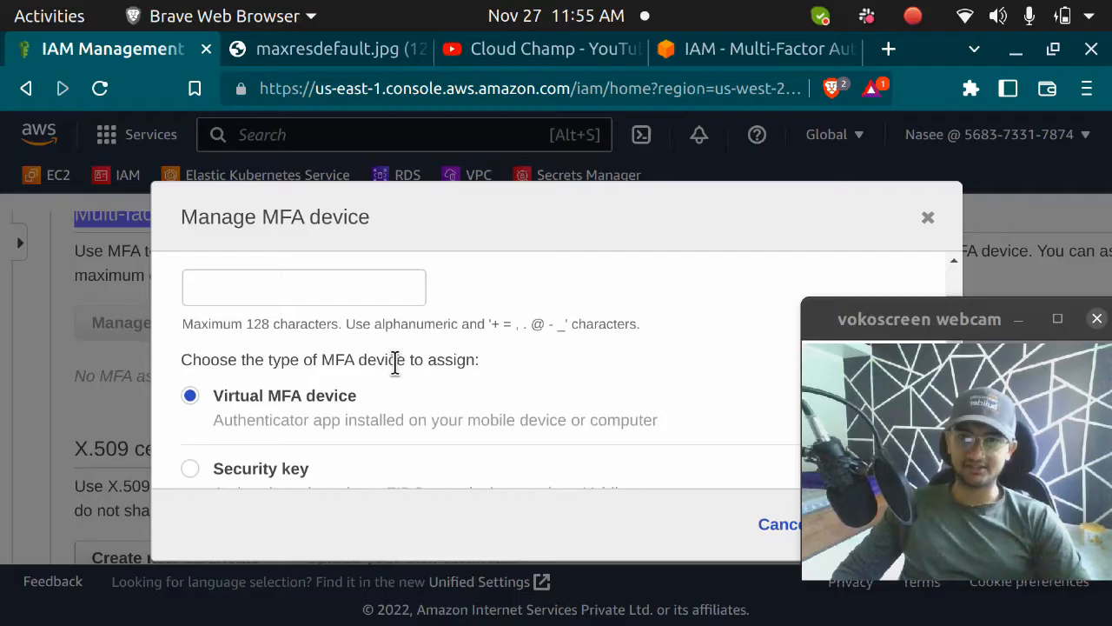
scroll("down", 3)
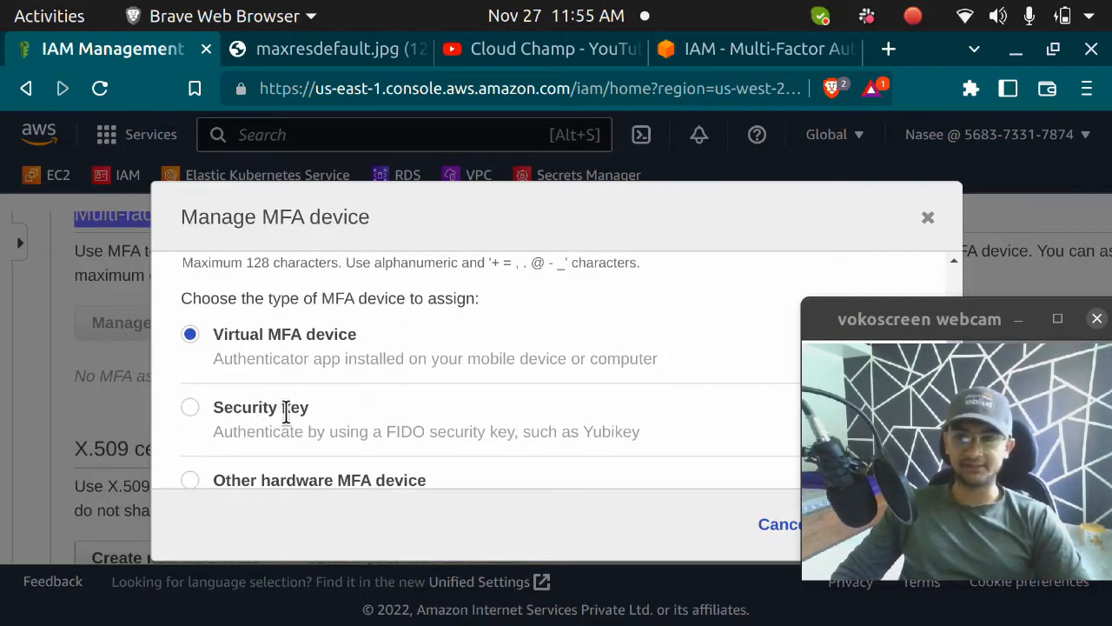
scroll("down", 3)
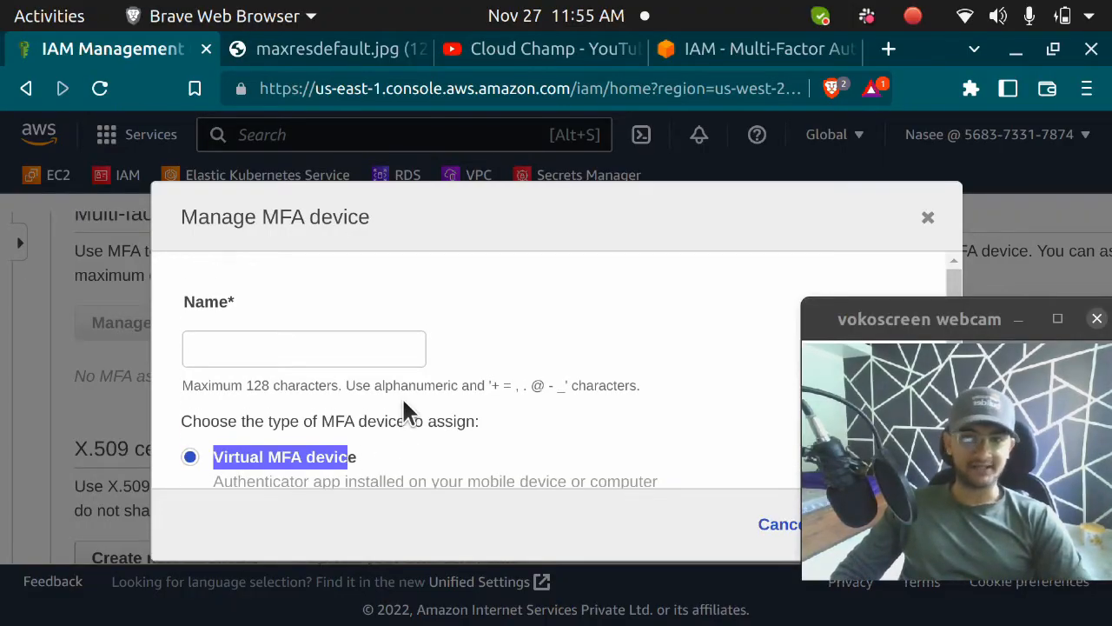
mouse_move(339, 113)
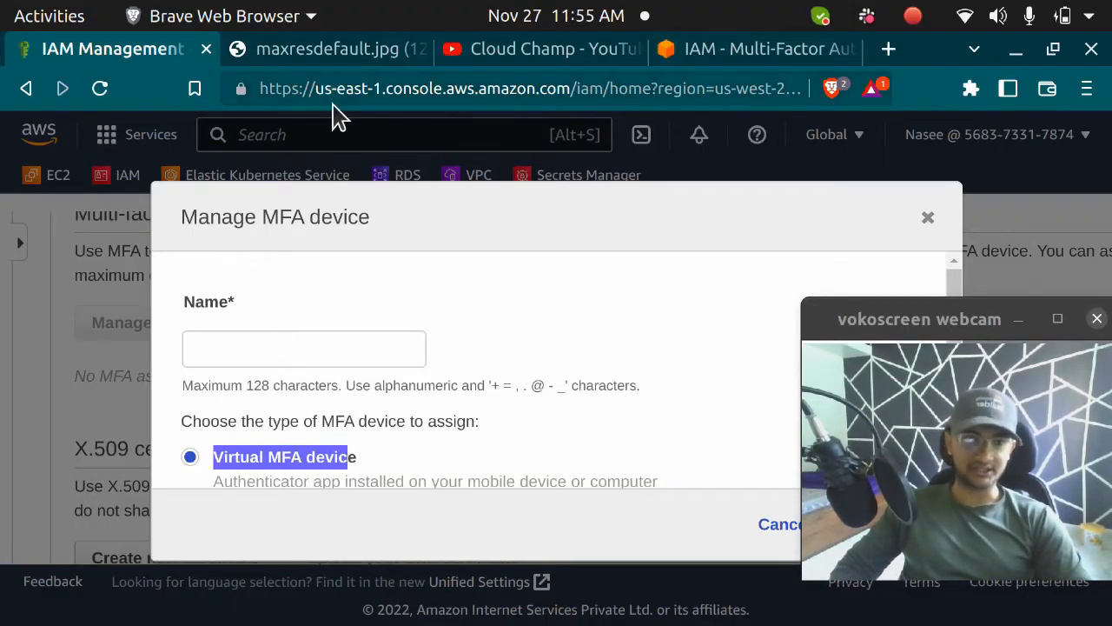
type("google authenticator")
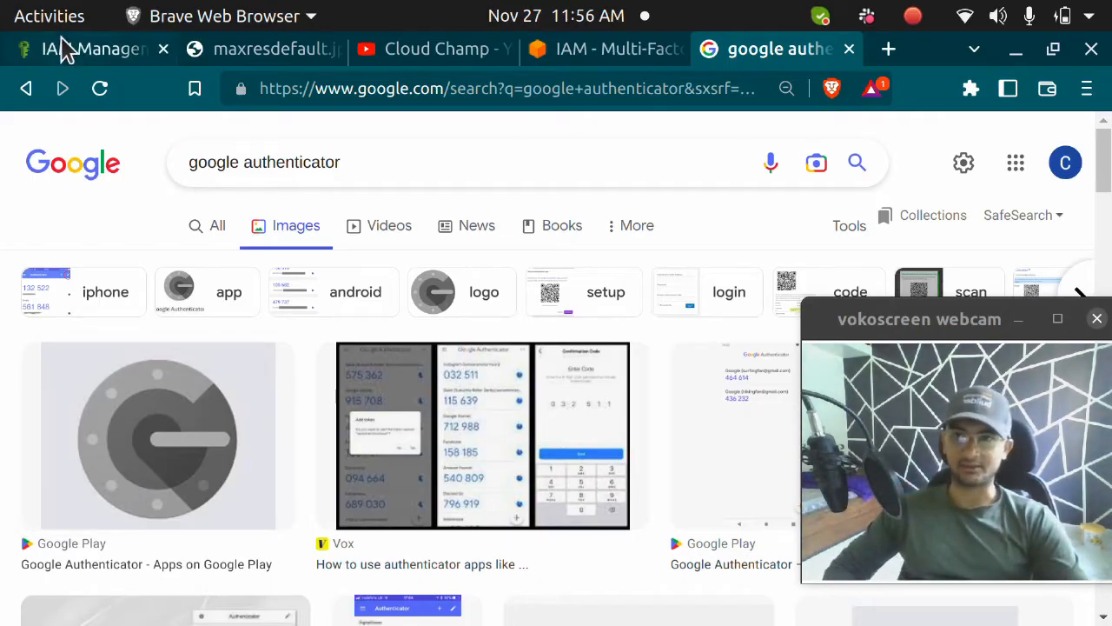
- Back in the IAM tab, name the virtual MFA device starting 'AWS_IAM_'
left_click(87, 48)
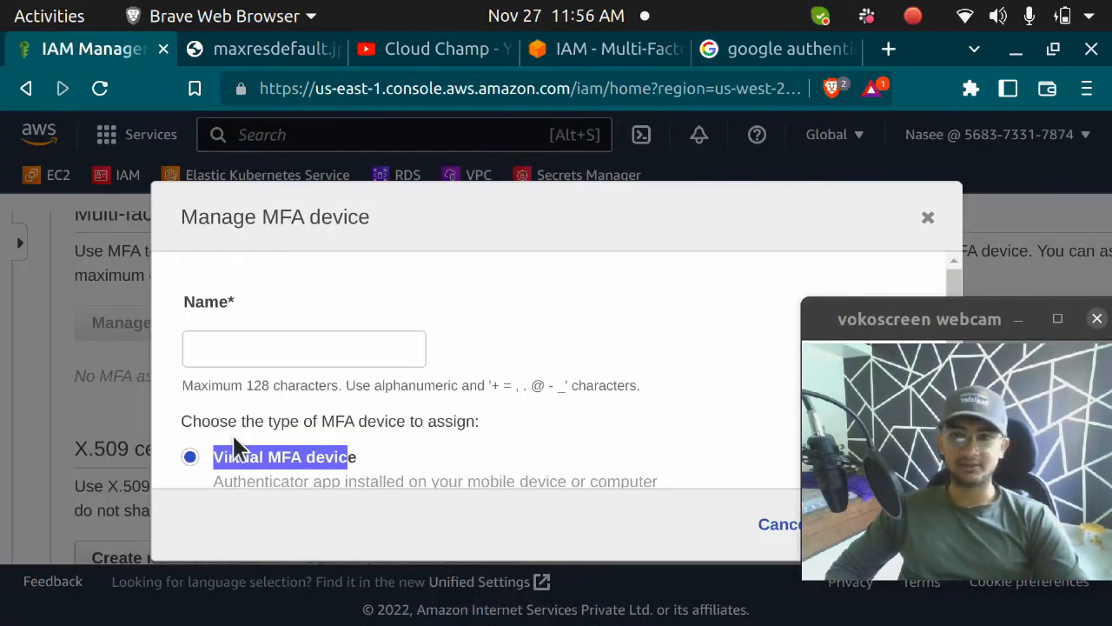
left_click(303, 347)
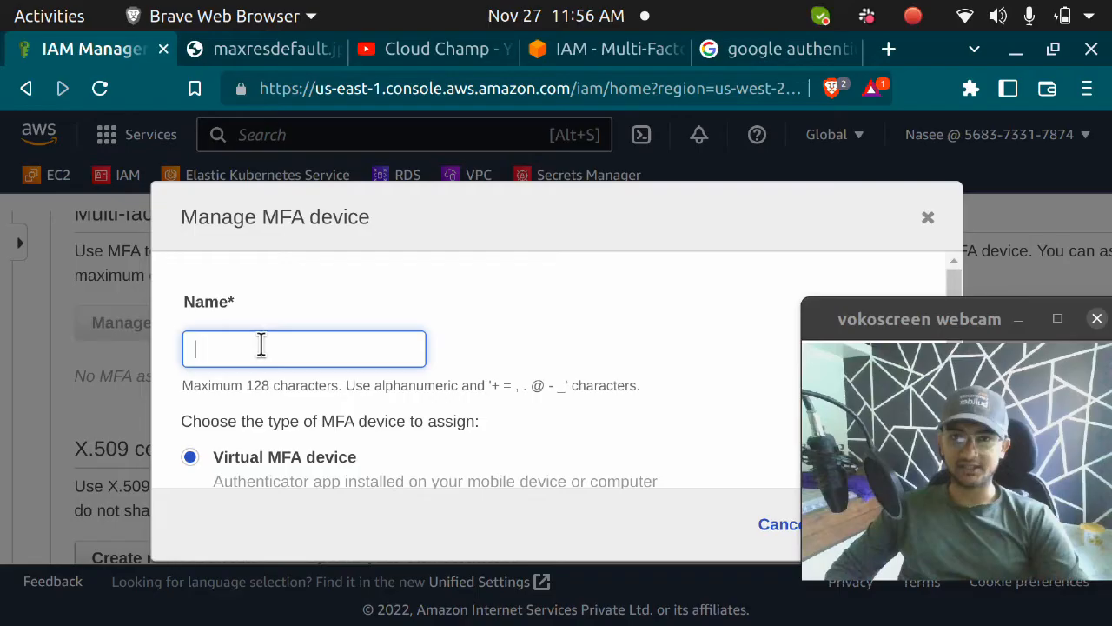
type("AW")
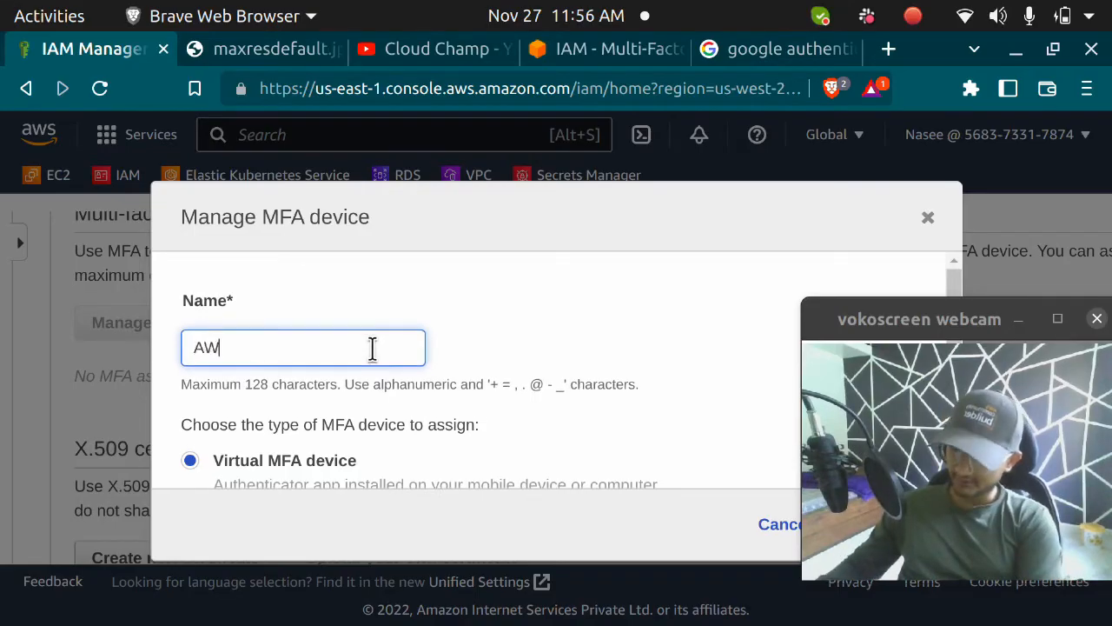
type("S_")
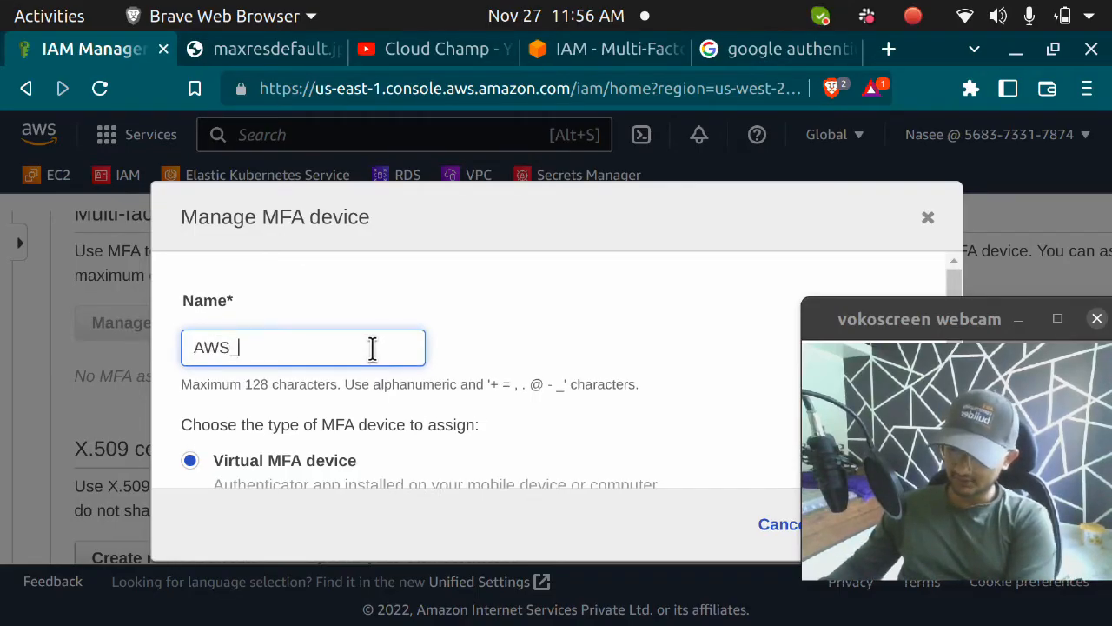
type("IAM_")
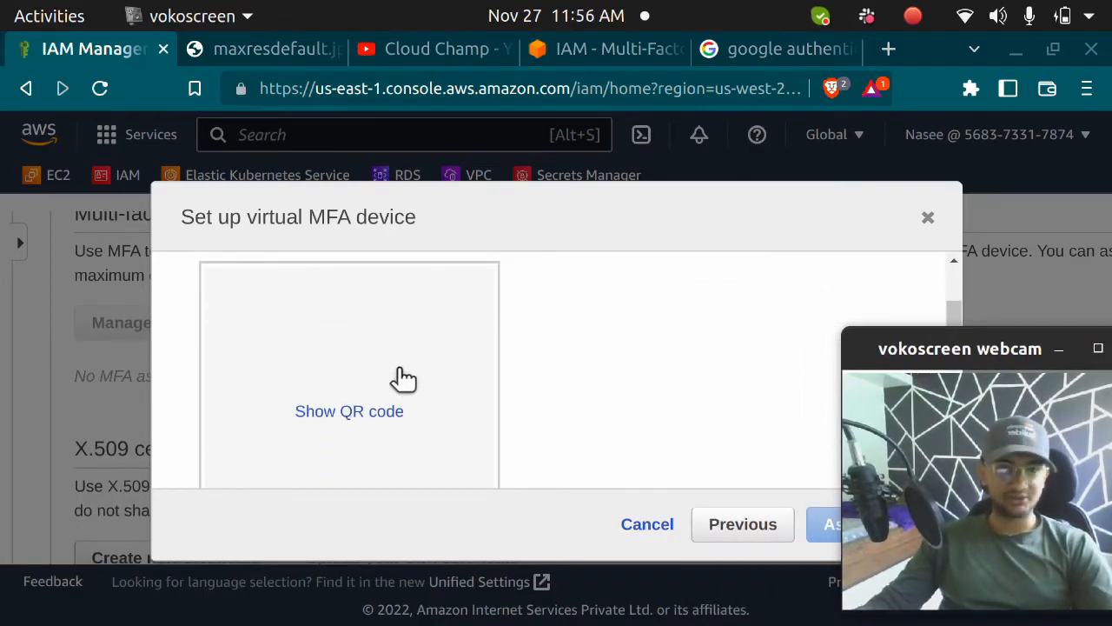
mouse_move(934, 109)
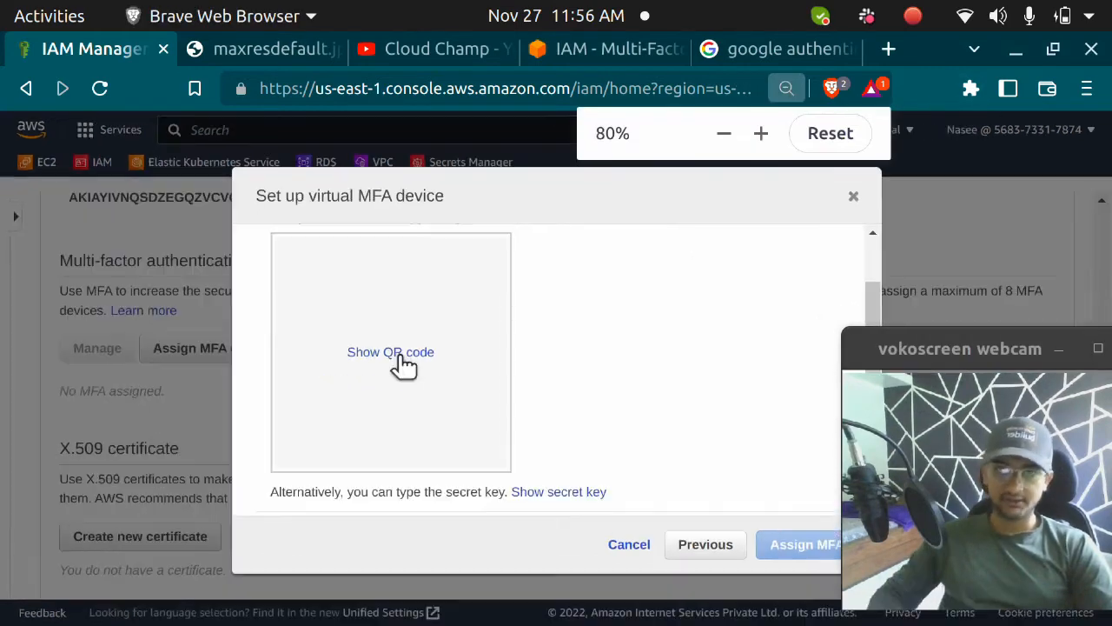
left_click(390, 352)
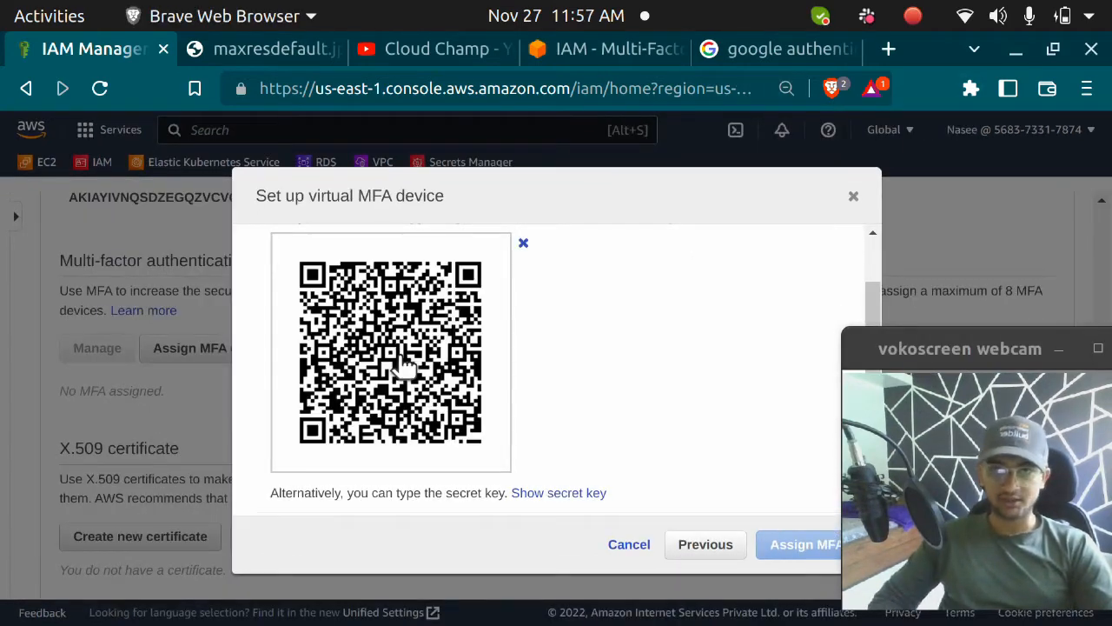
mouse_move(411, 325)
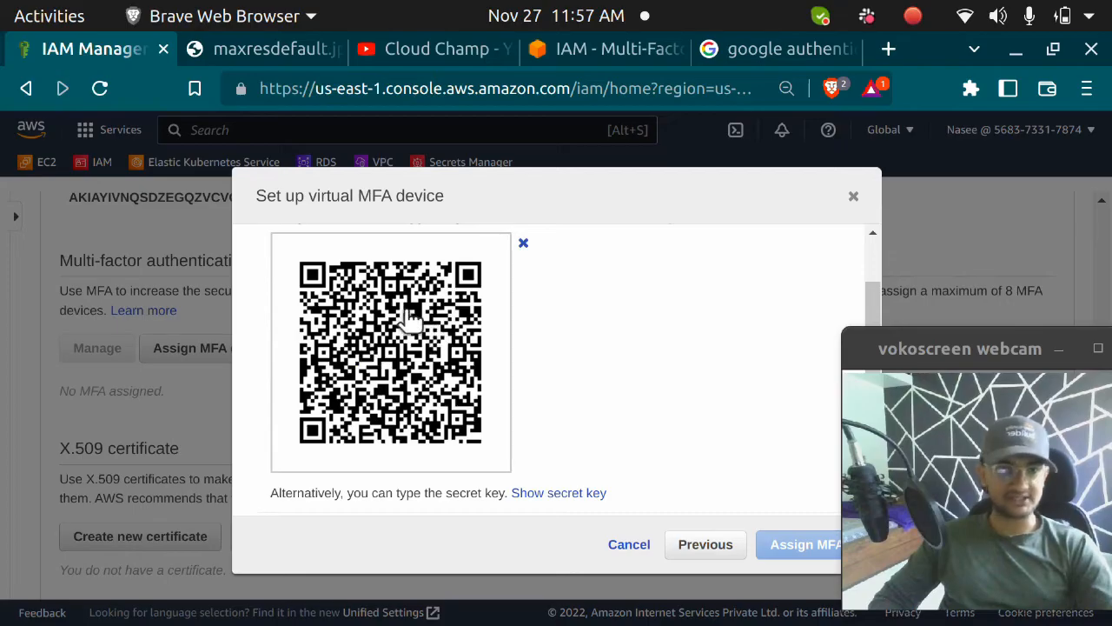
mouse_move(465, 348)
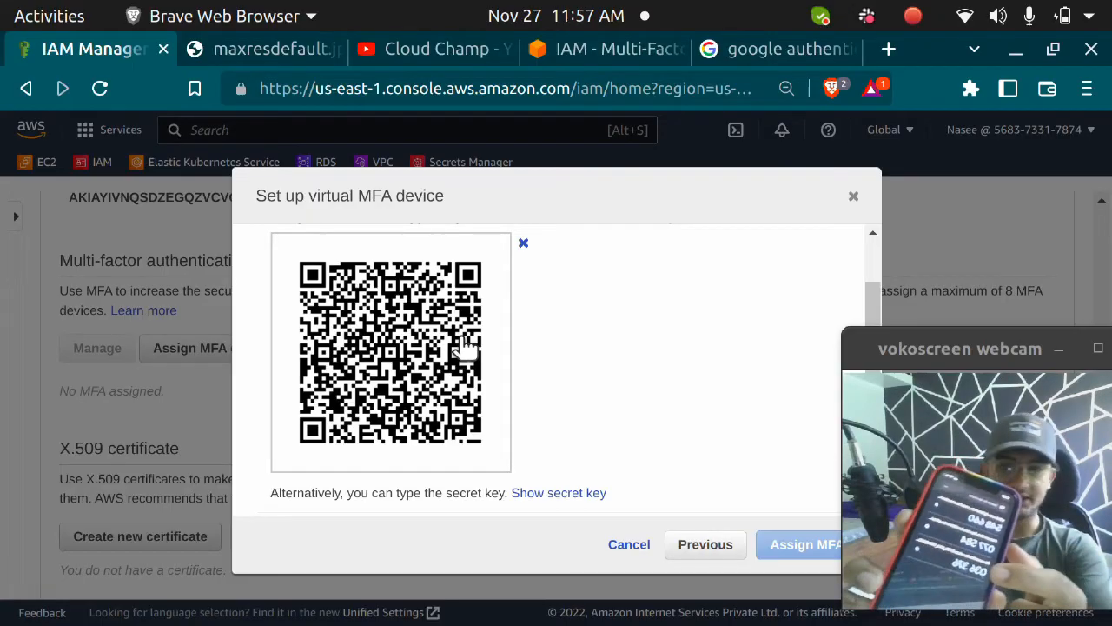
mouse_move(606, 300)
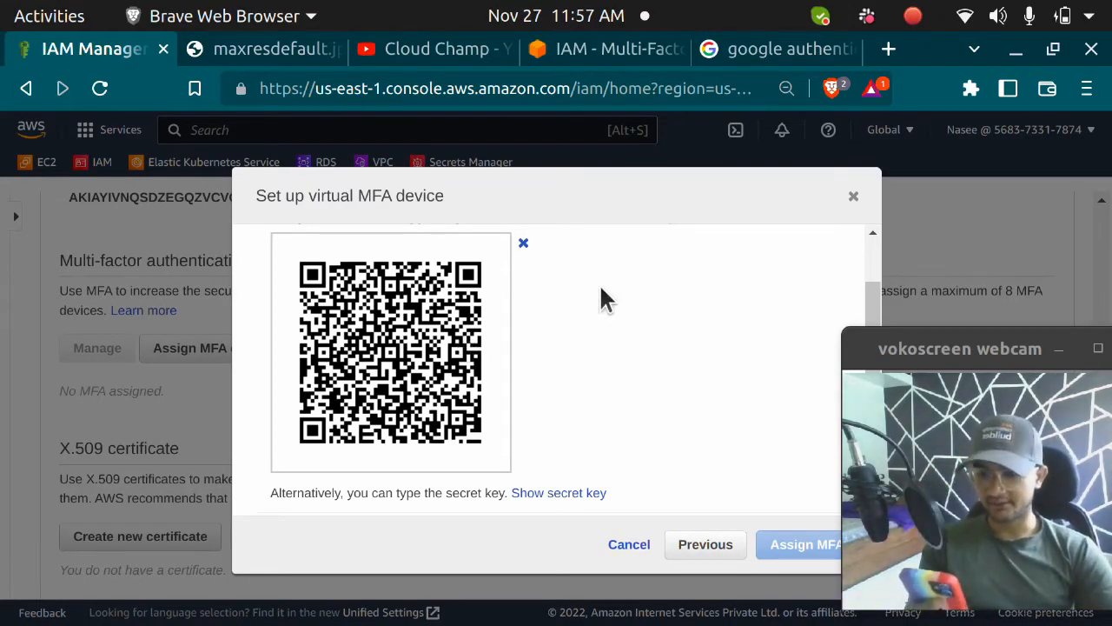
scroll("down", 3)
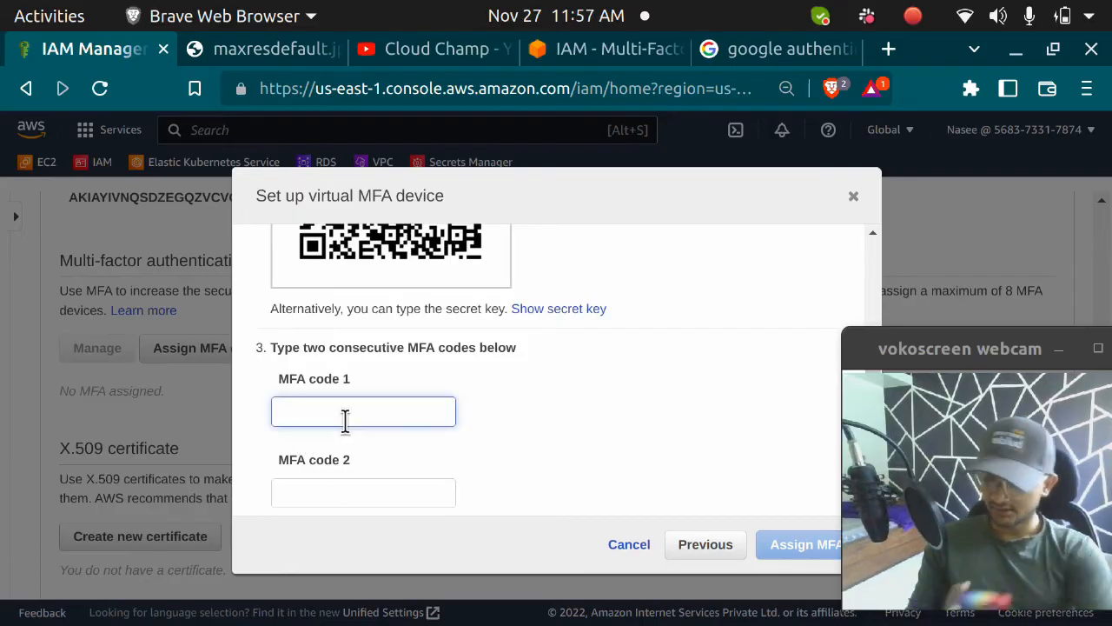
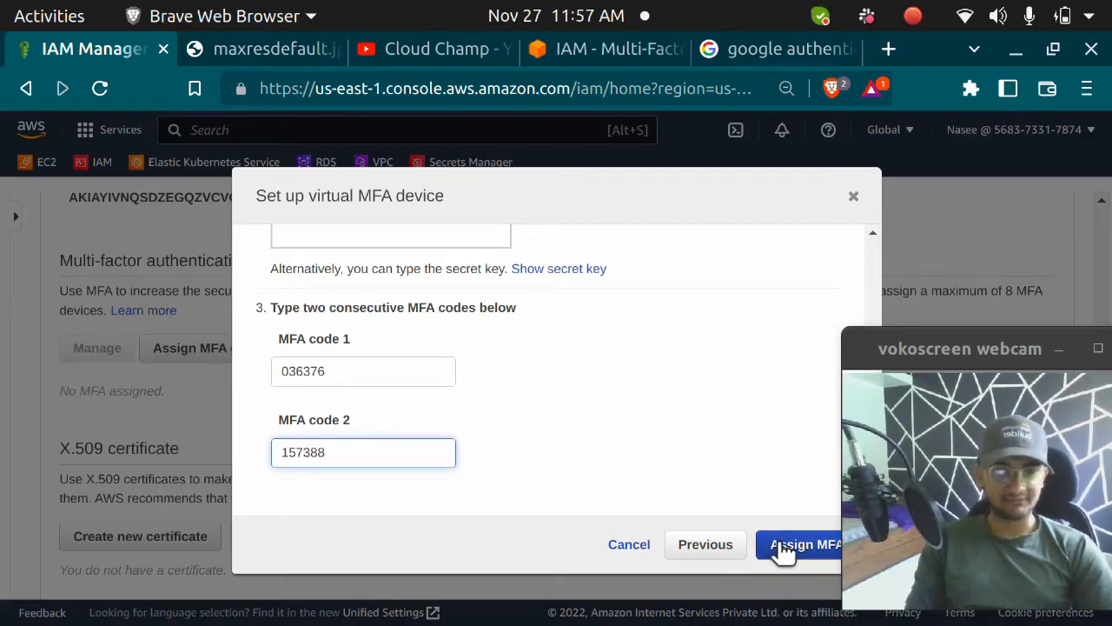
mouse_move(743, 521)
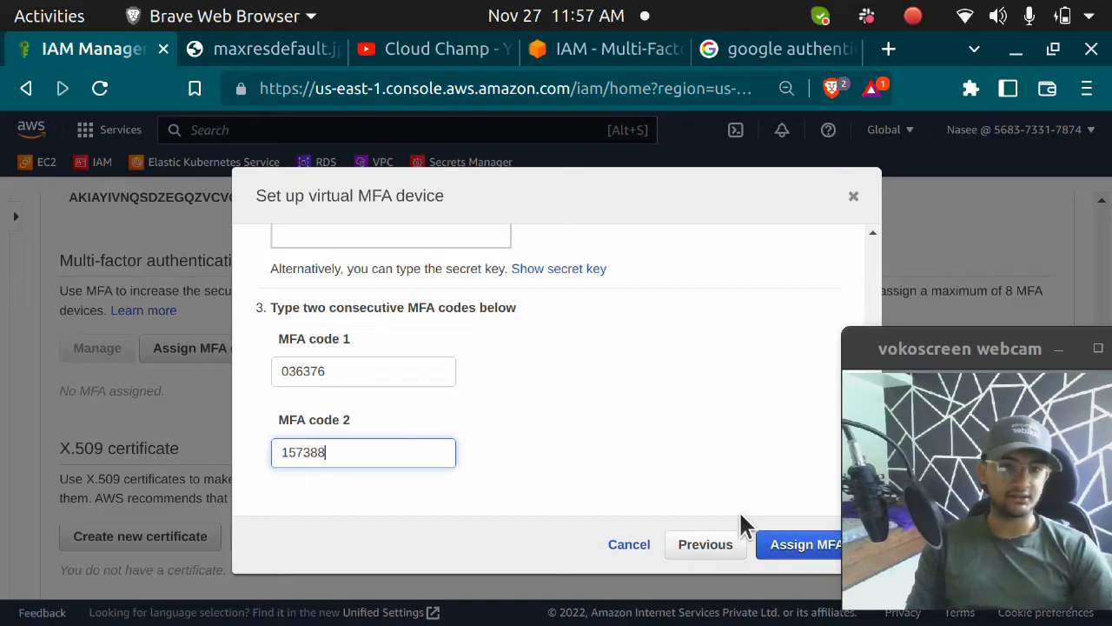
mouse_move(799, 453)
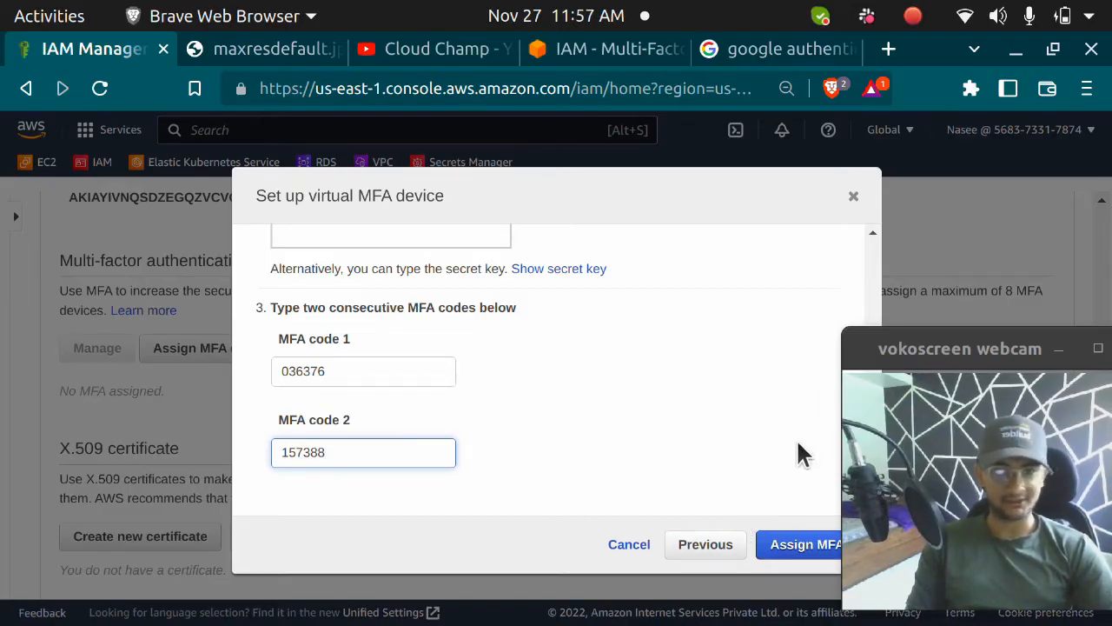
left_click(804, 544)
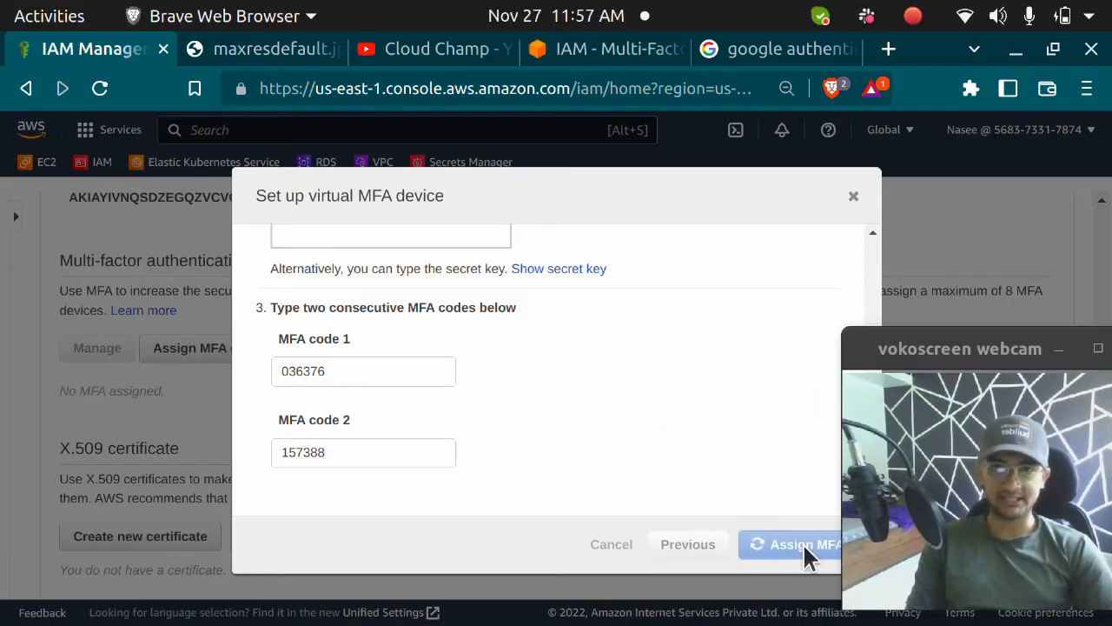
- Highlight the 'required during sign-in' success message and close the setup dialog
left_click(790, 544)
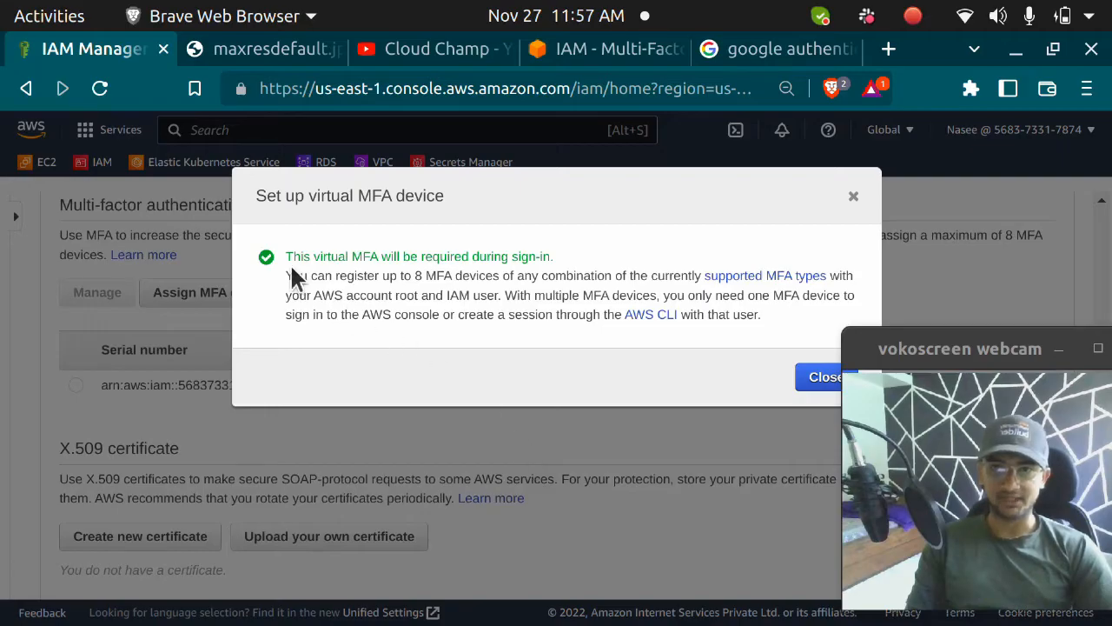
left_click_drag(286, 255, 508, 255)
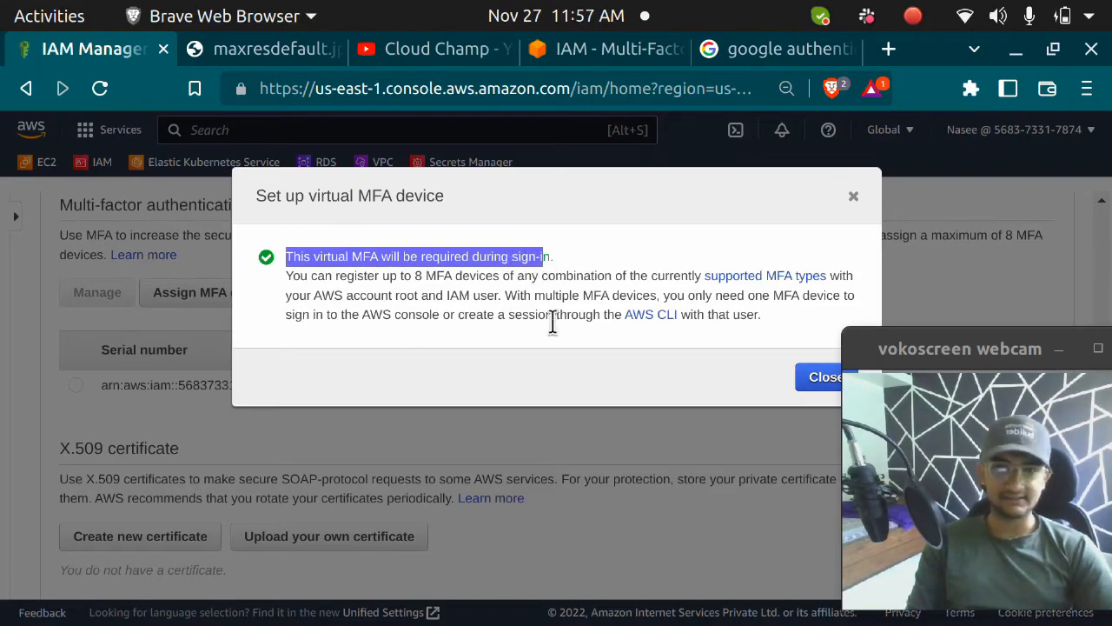
mouse_move(499, 374)
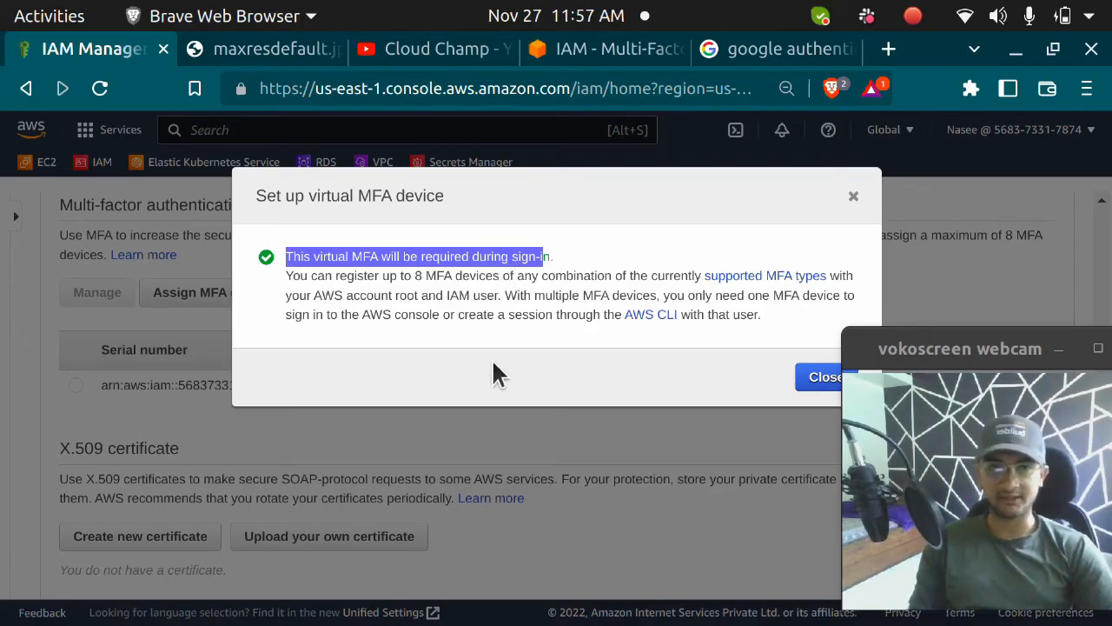
mouse_move(450, 383)
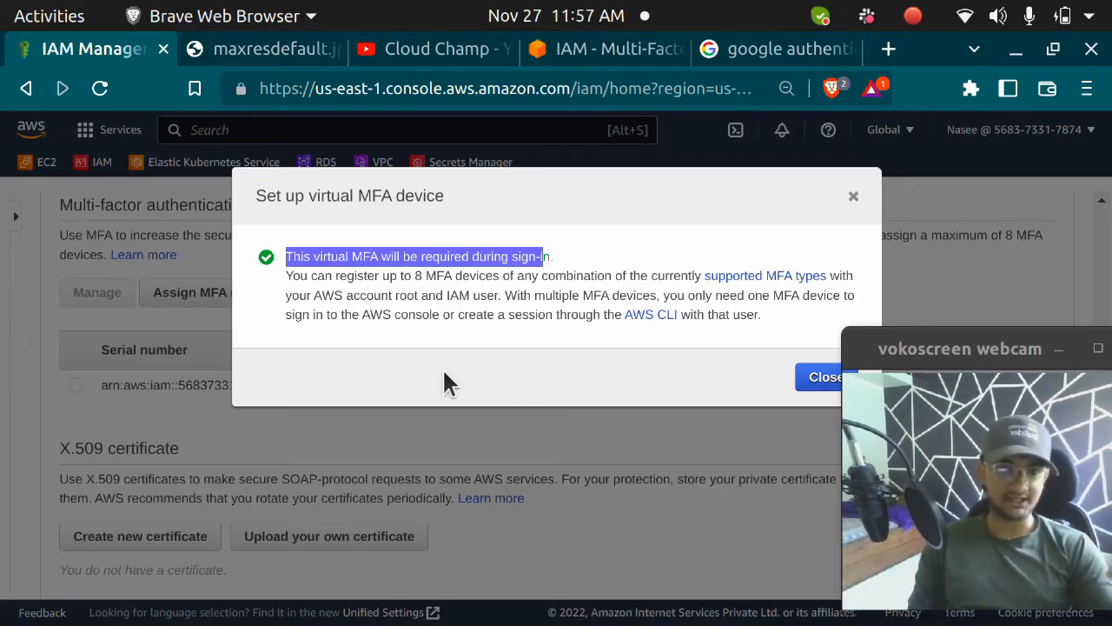
left_click(825, 376)
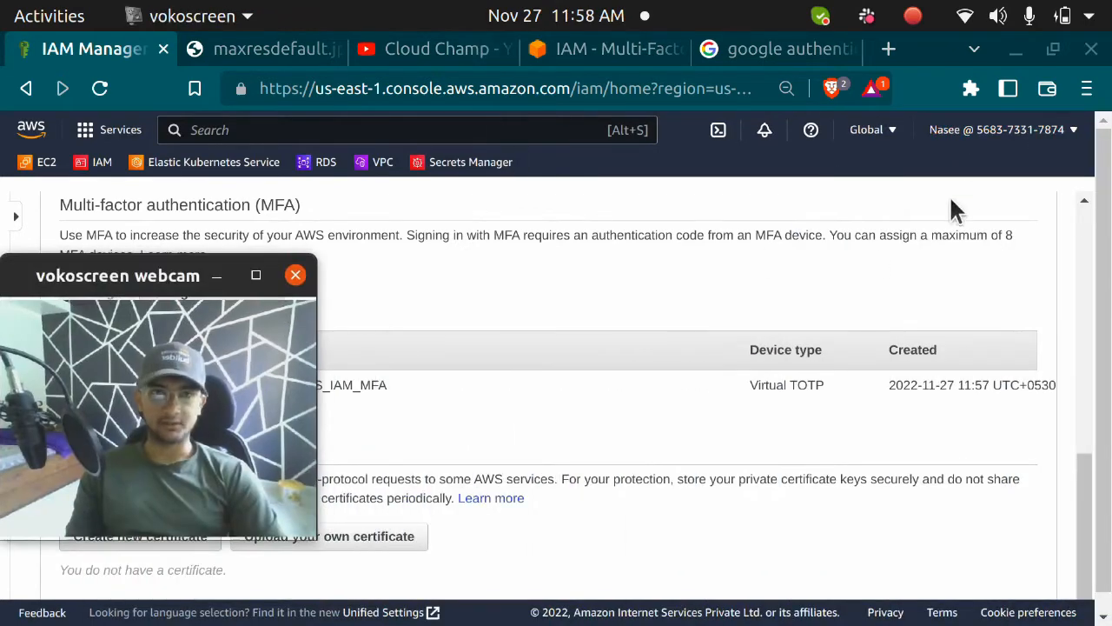
- Sign out, then log back in as the IAM user with account ID, user name and password
left_click(997, 129)
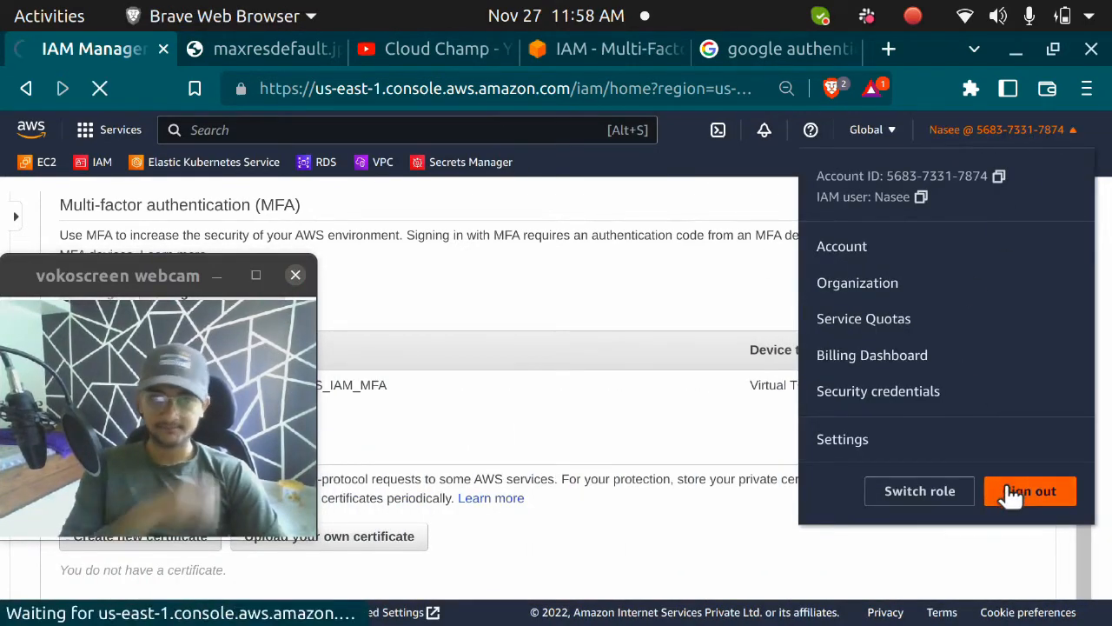
left_click(1030, 491)
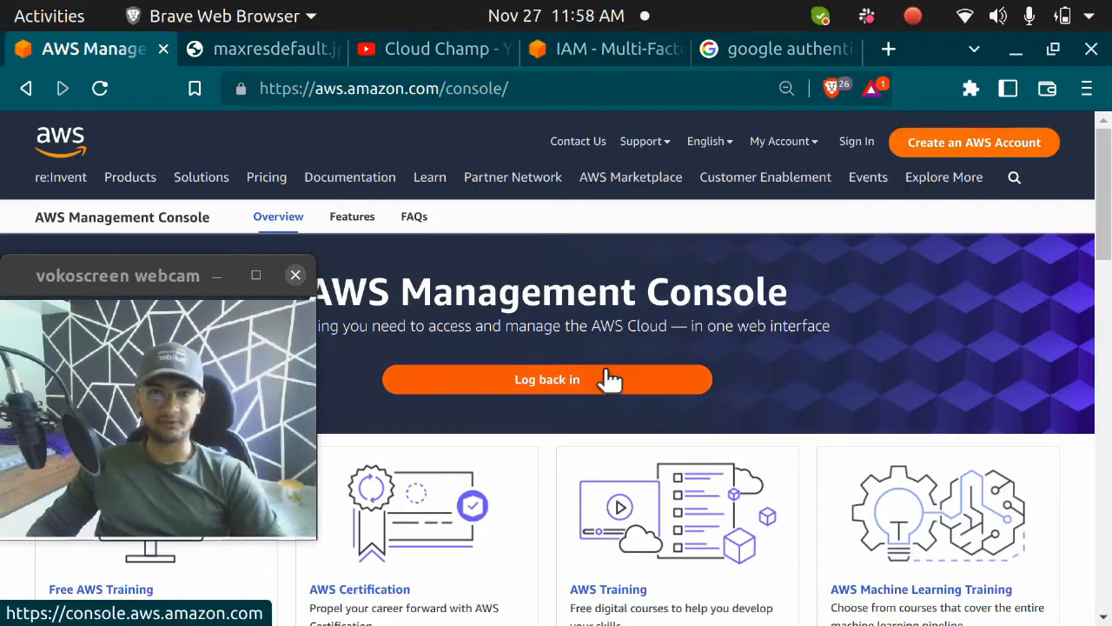
left_click(547, 378)
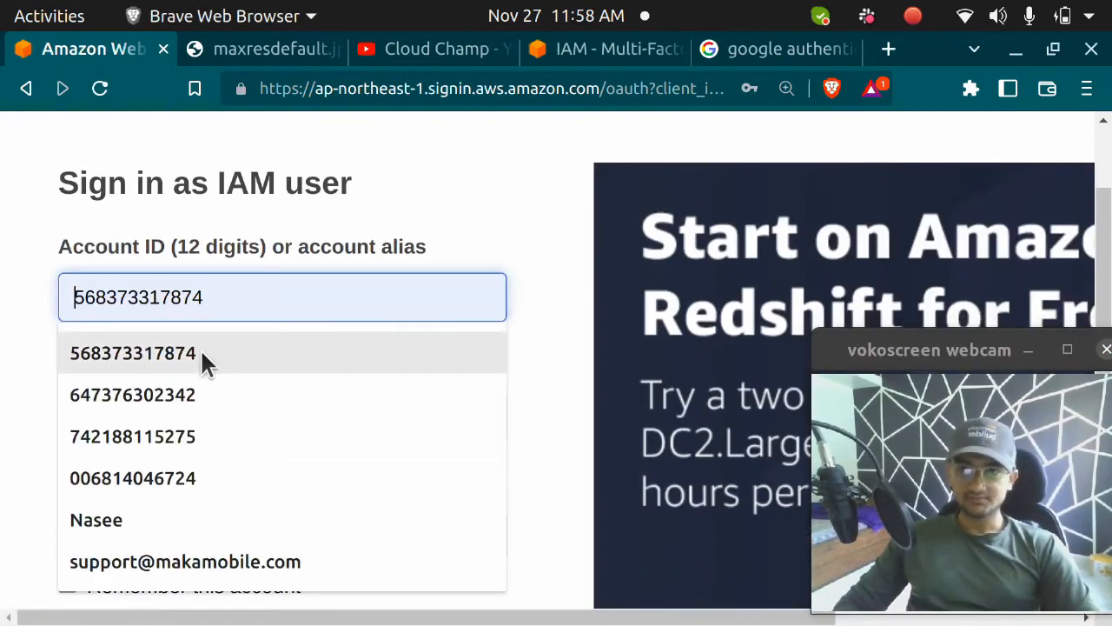
left_click(133, 353)
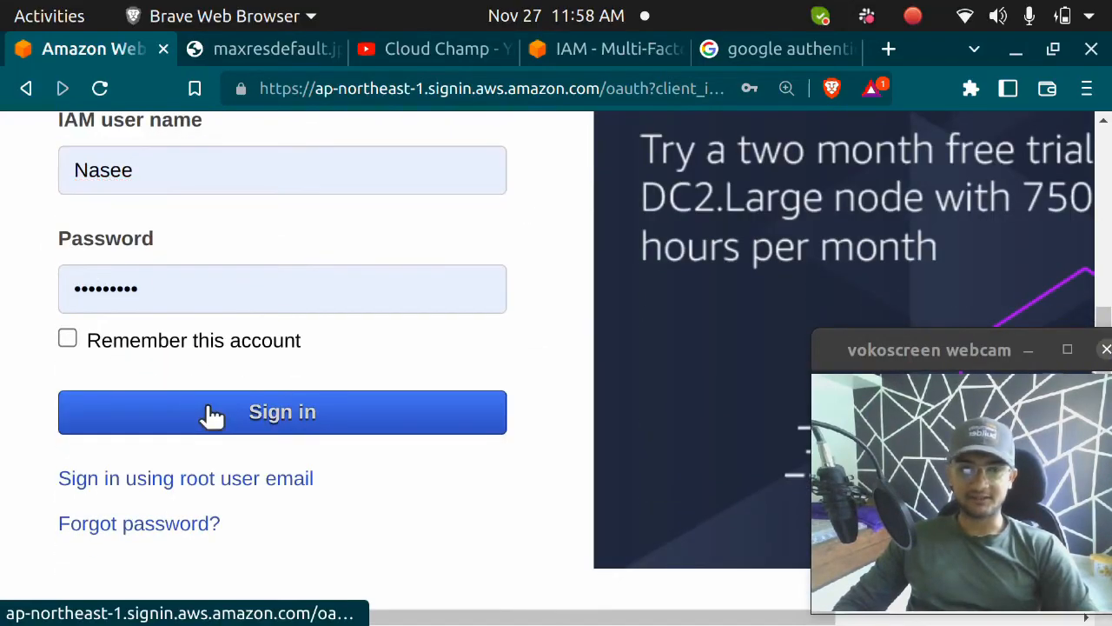
left_click(282, 411)
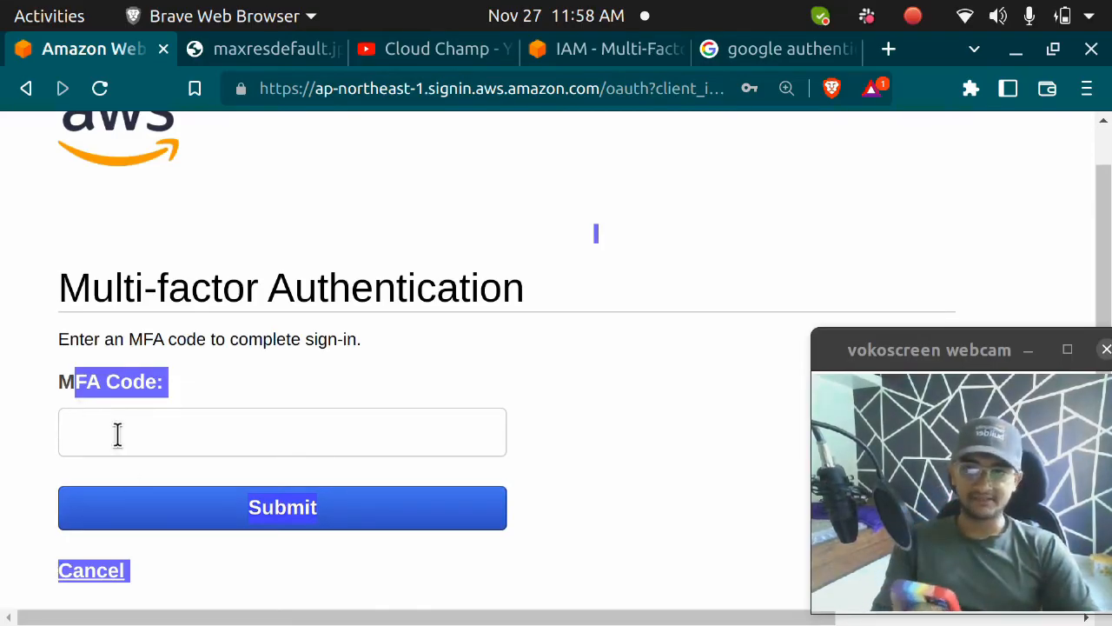
left_click(283, 432)
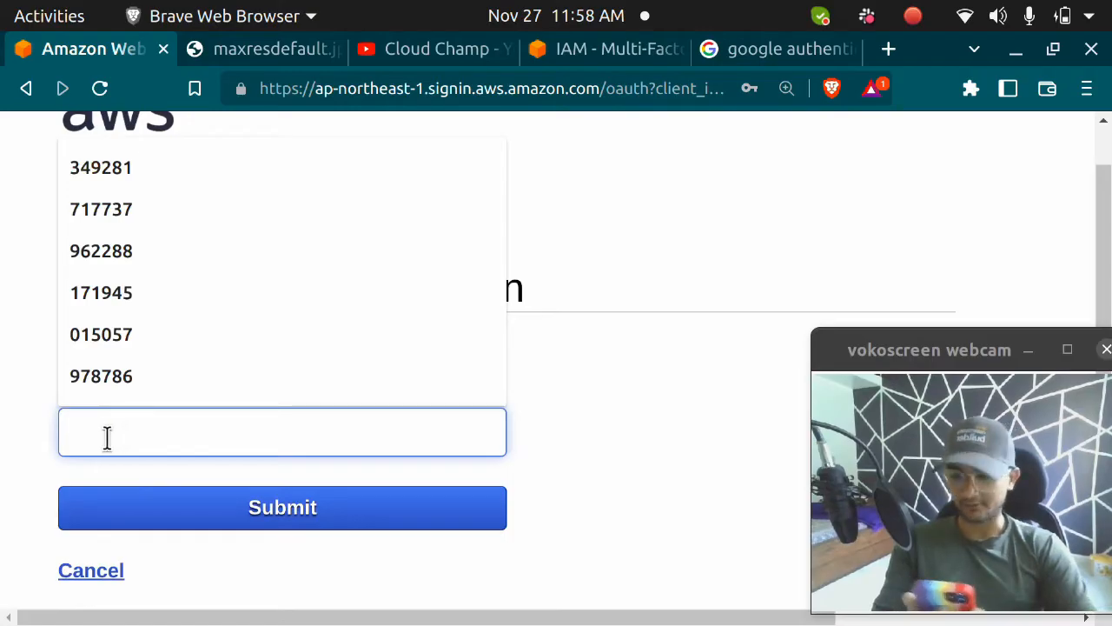
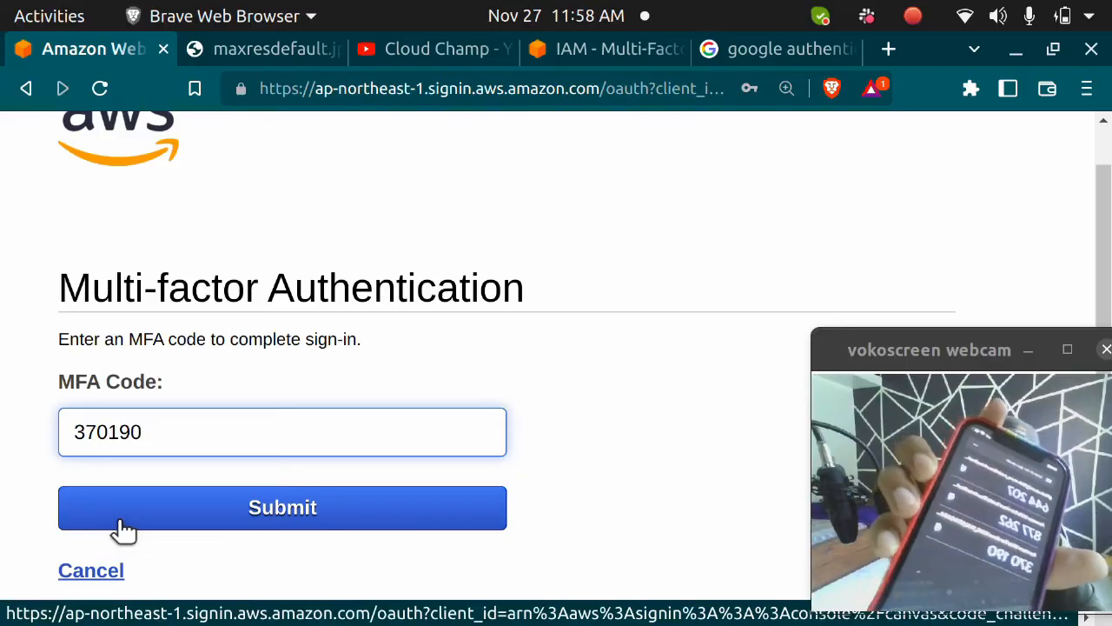
left_click(282, 508)
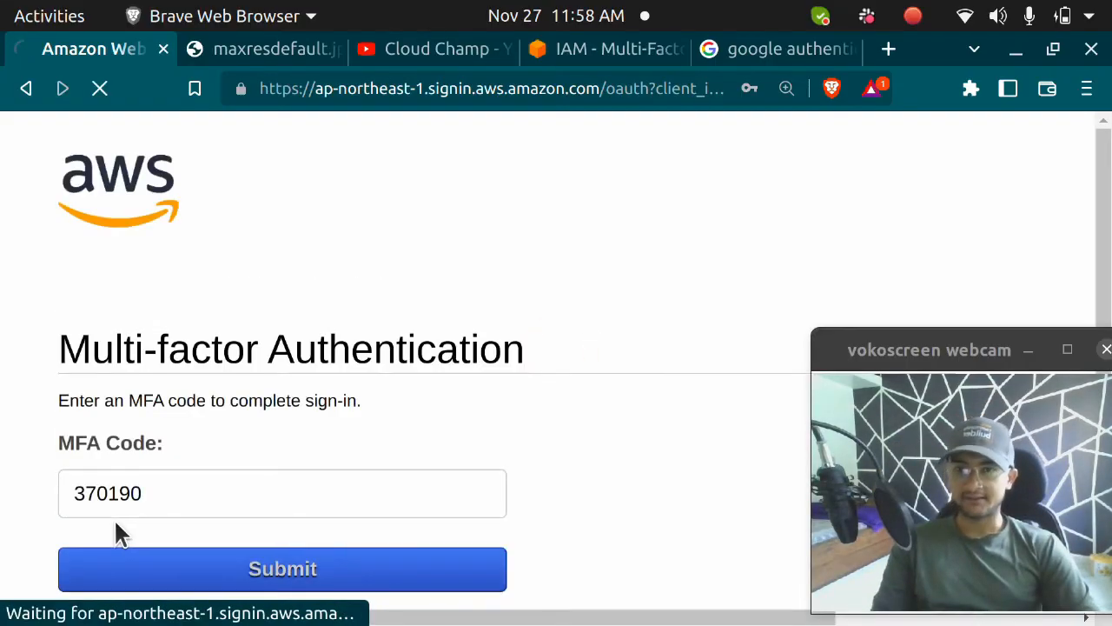
left_click(283, 568)
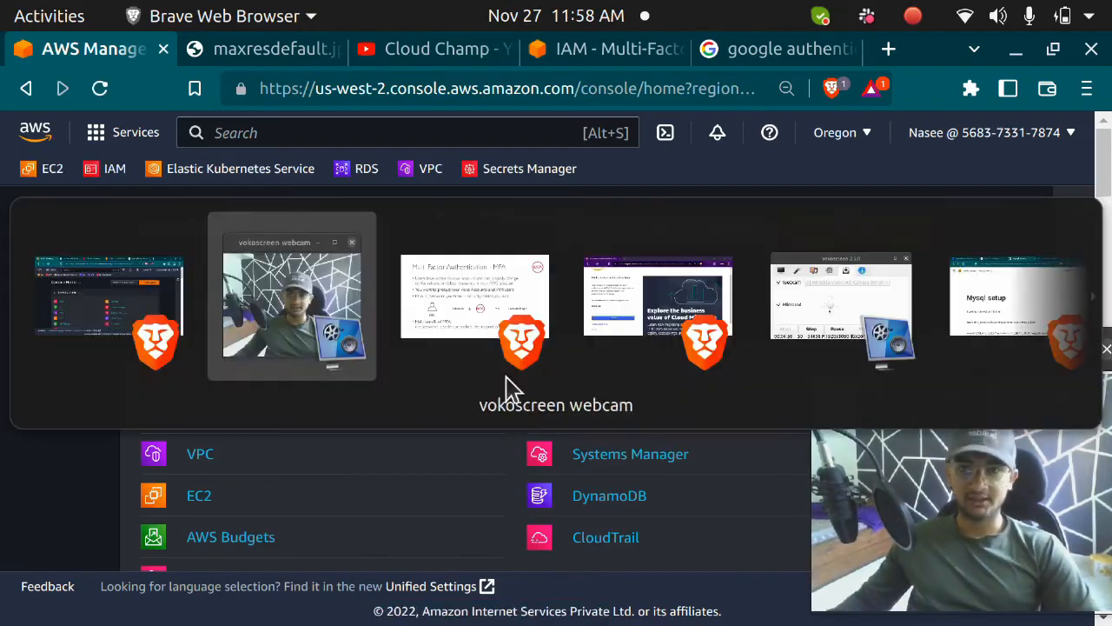
- Show the Multi Factor Authentication - MFA slide in the presentation
left_click(476, 295)
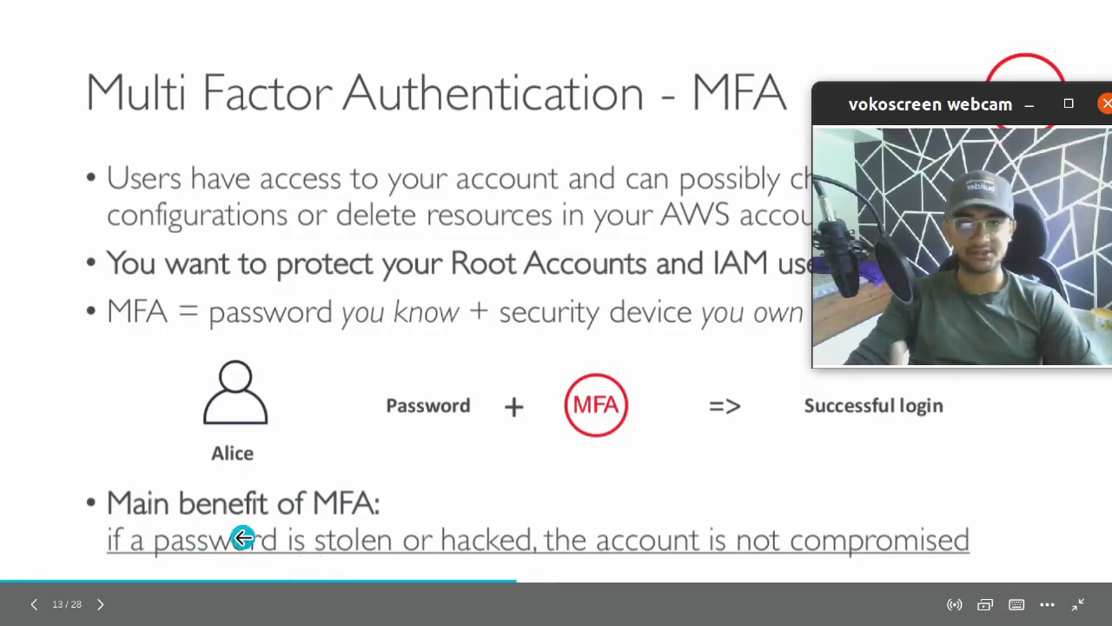
mouse_move(370, 540)
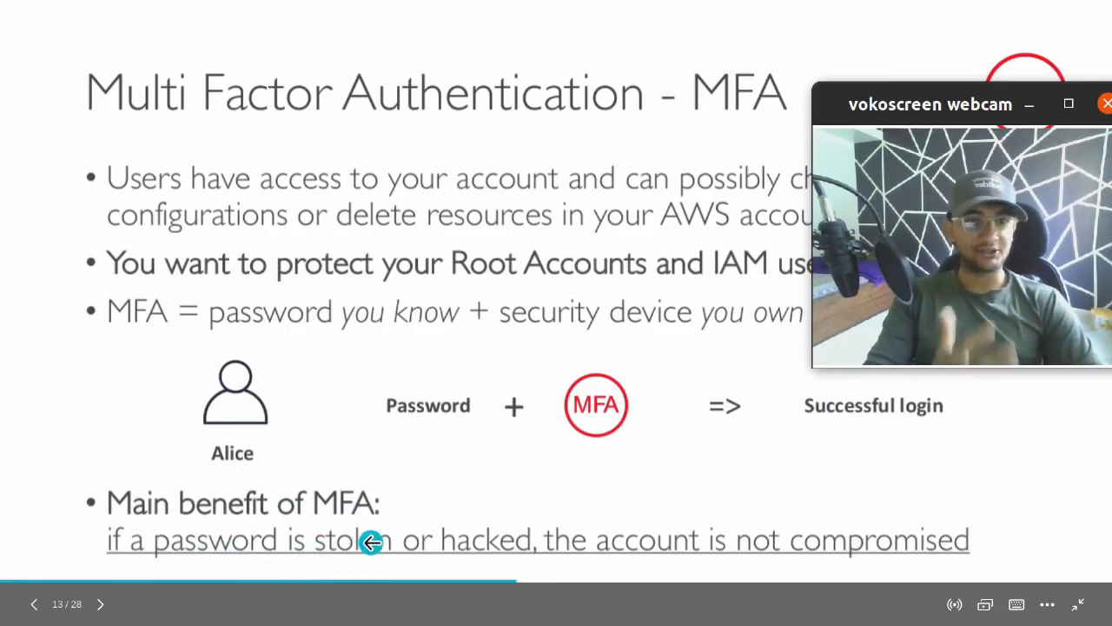
mouse_move(345, 408)
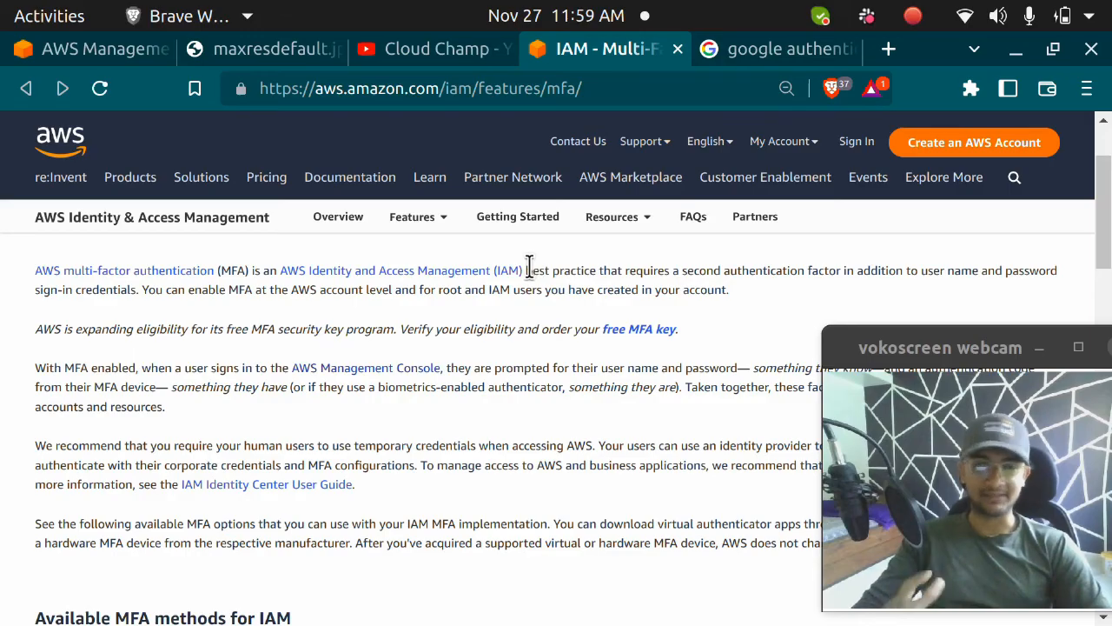
- Return briefly to Console Home, then switch to the Cloud Champ YouTube videos tab
left_click(87, 49)
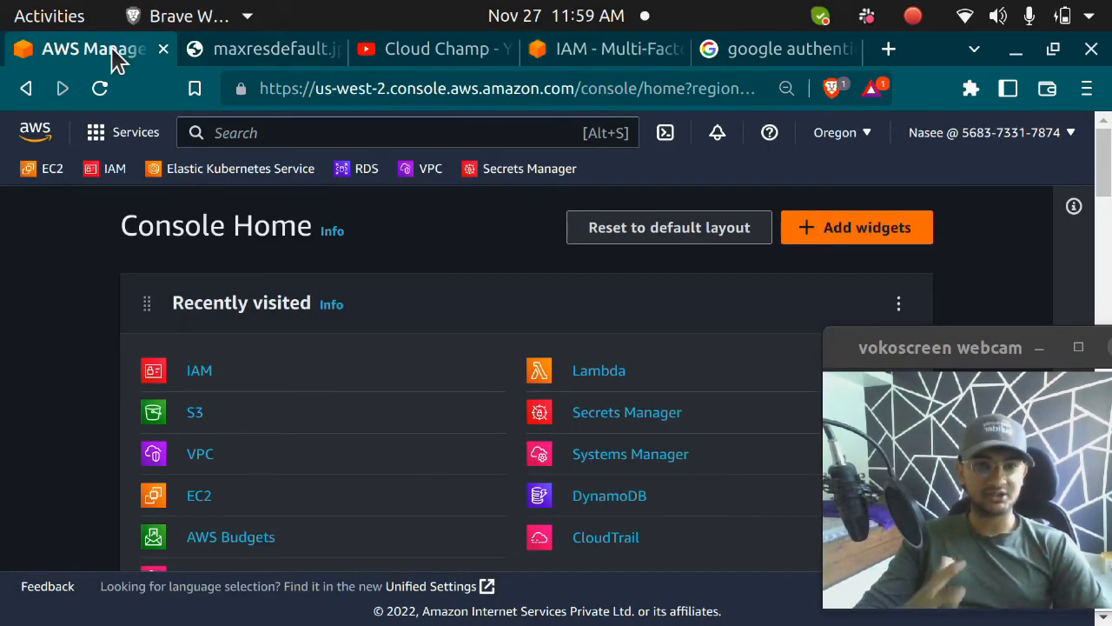
mouse_move(652, 330)
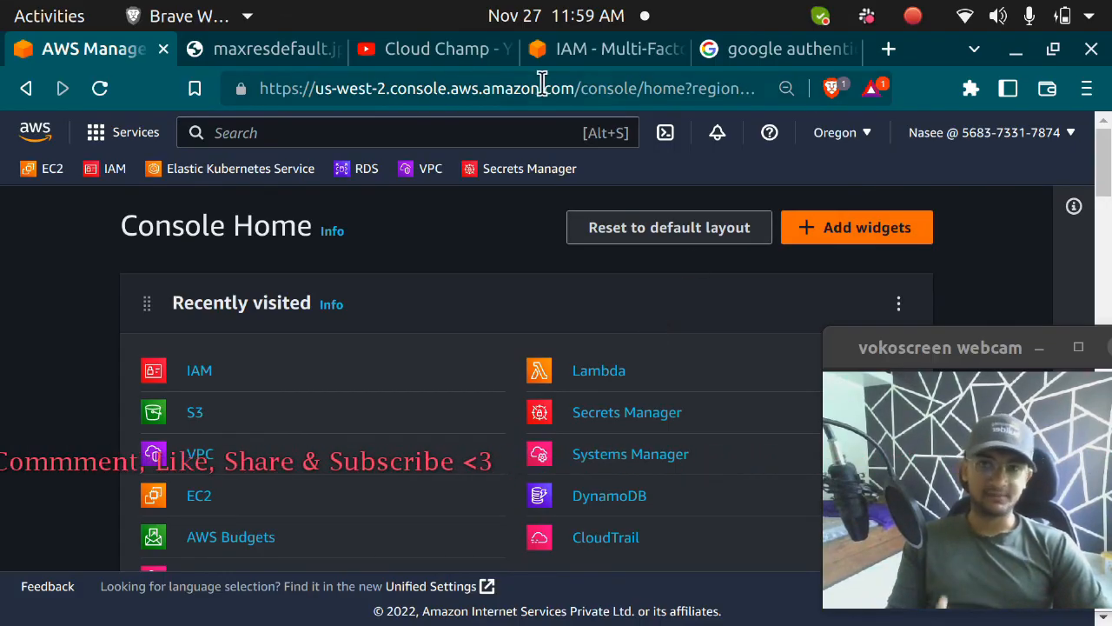
left_click(434, 48)
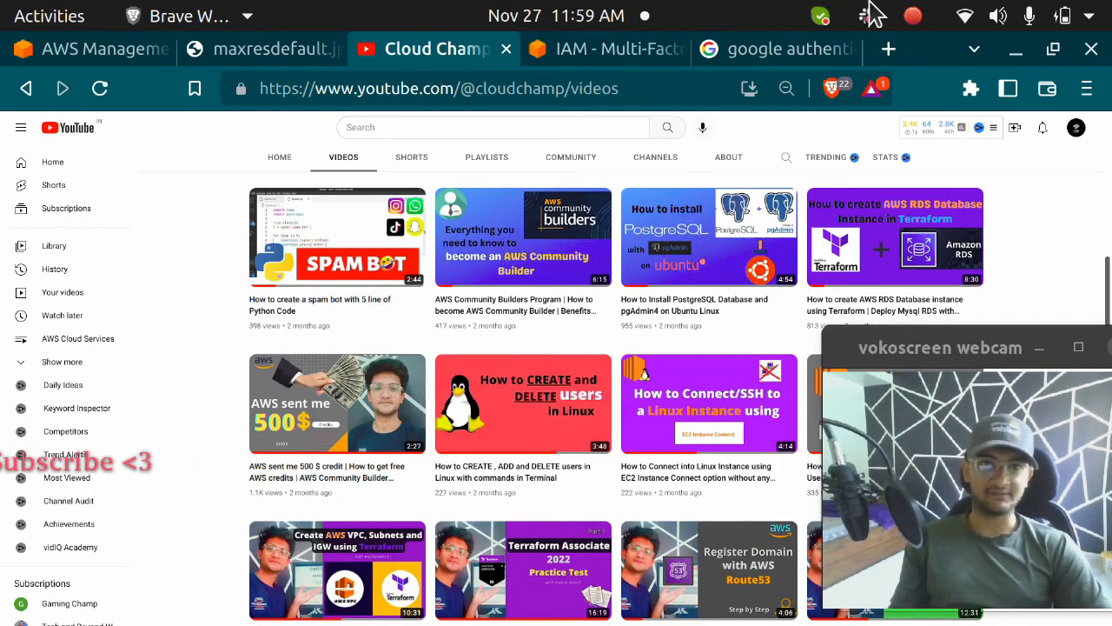